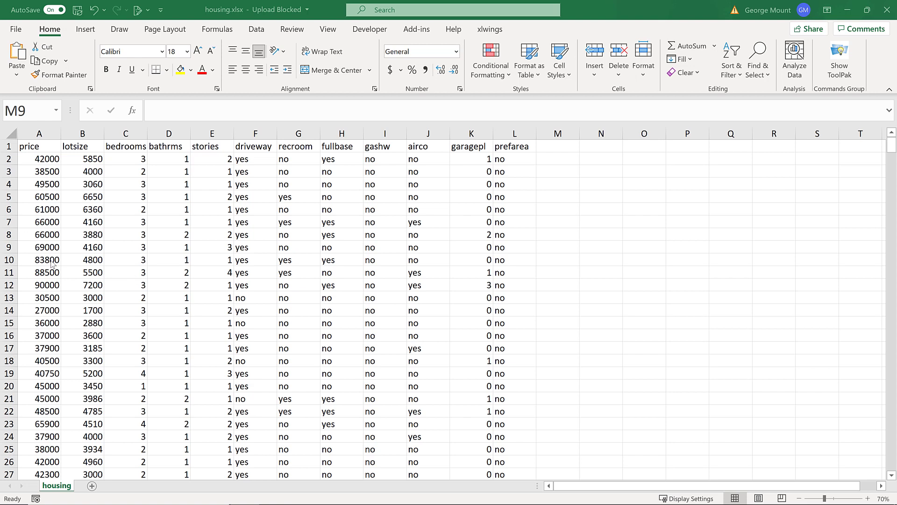
Insert an empty column before price and enter 1 and 2 to start numbering rows.
click(557, 247)
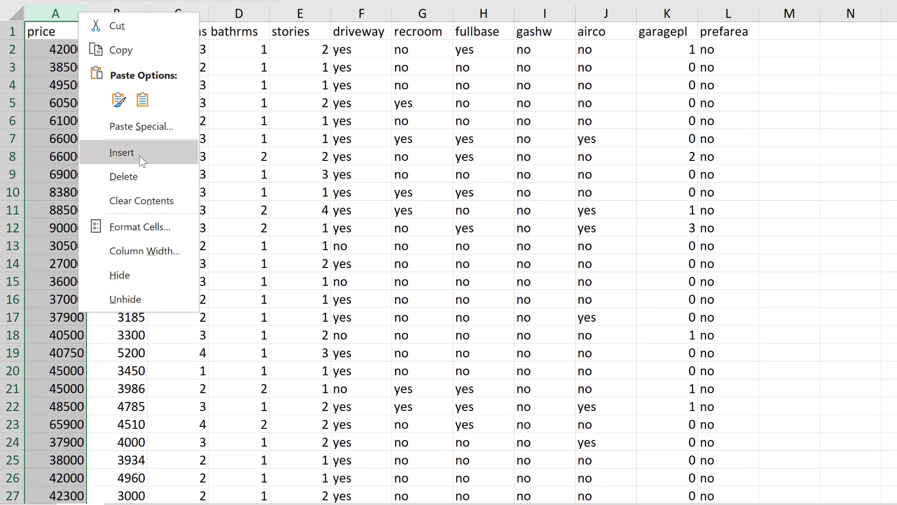
click(121, 153)
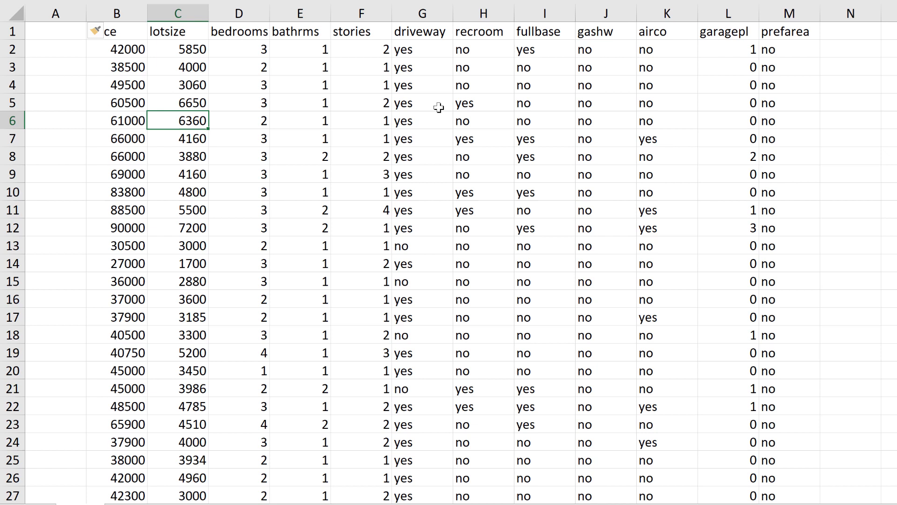
mouse_move(419, 46)
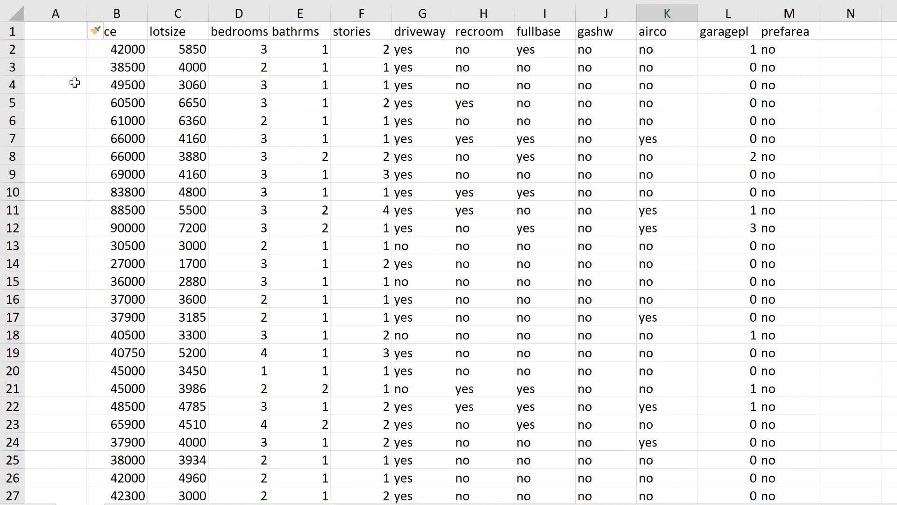
click(55, 31)
text(index)
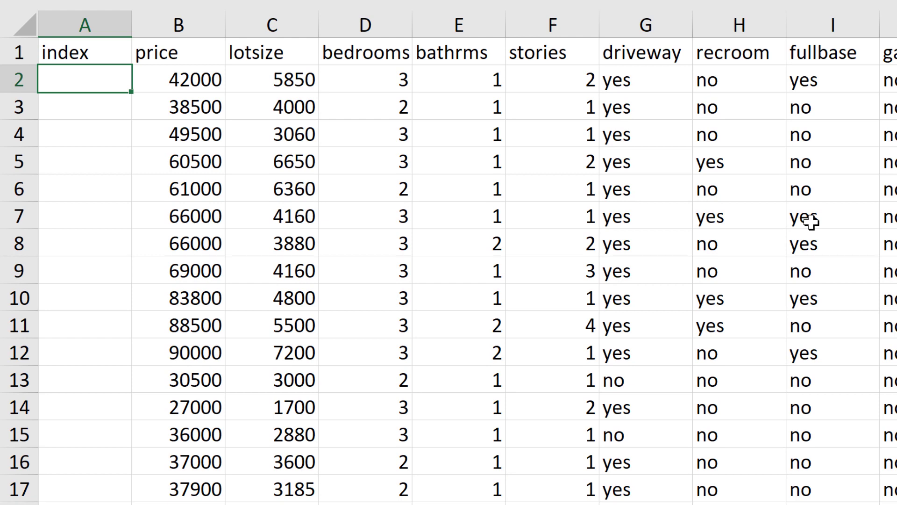
text(12)
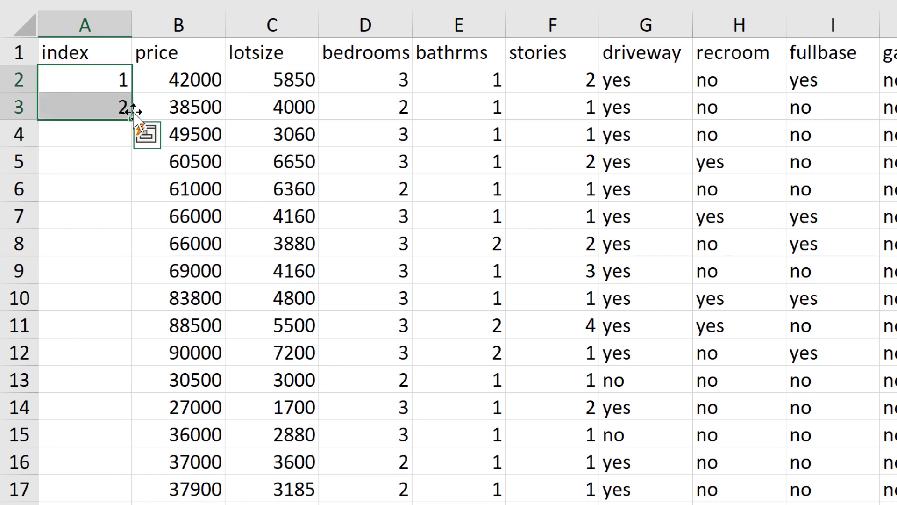
mouse_move(132, 121)
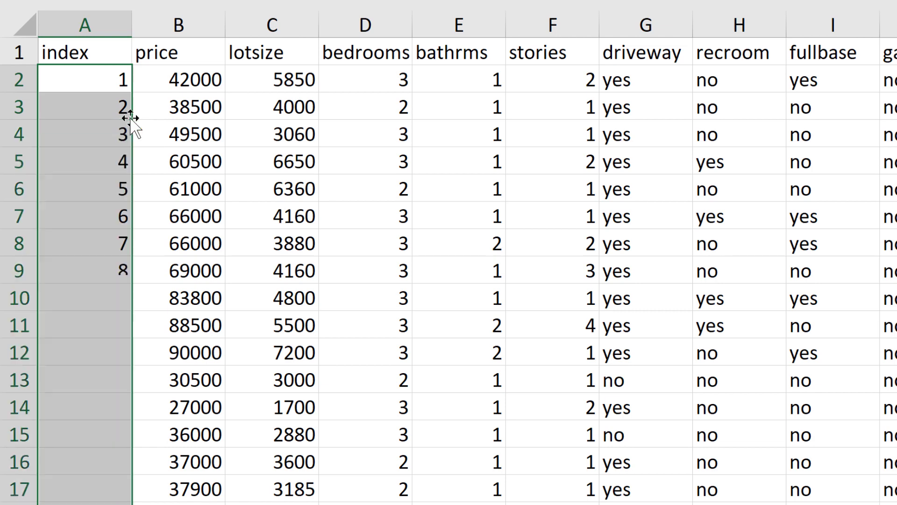
Fill the row numbering down to every data row and begin turning the range into a table.
click(365, 134)
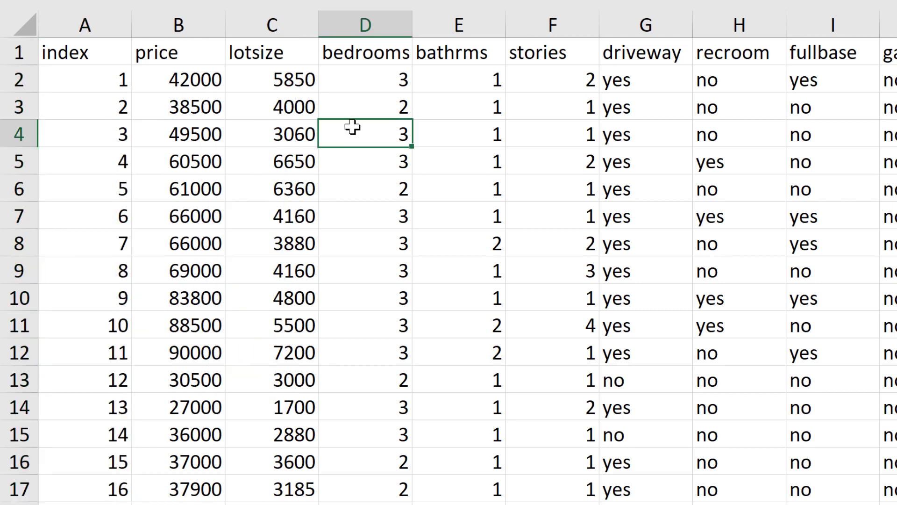
click(458, 161)
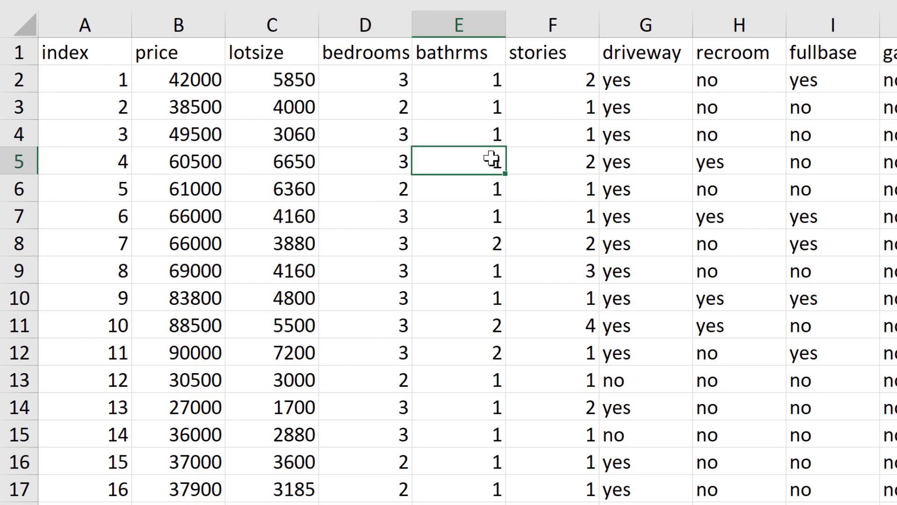
click(458, 107)
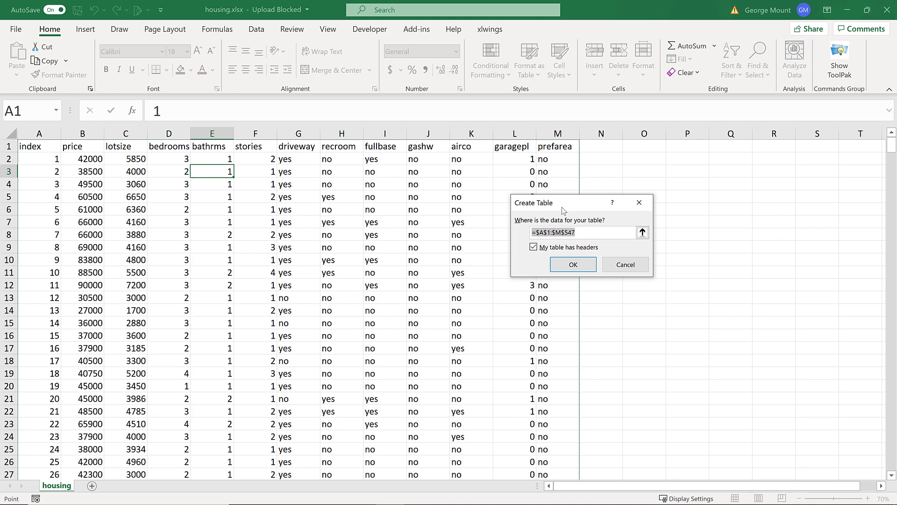
Create the table with headers and rename it housing.
click(624, 263)
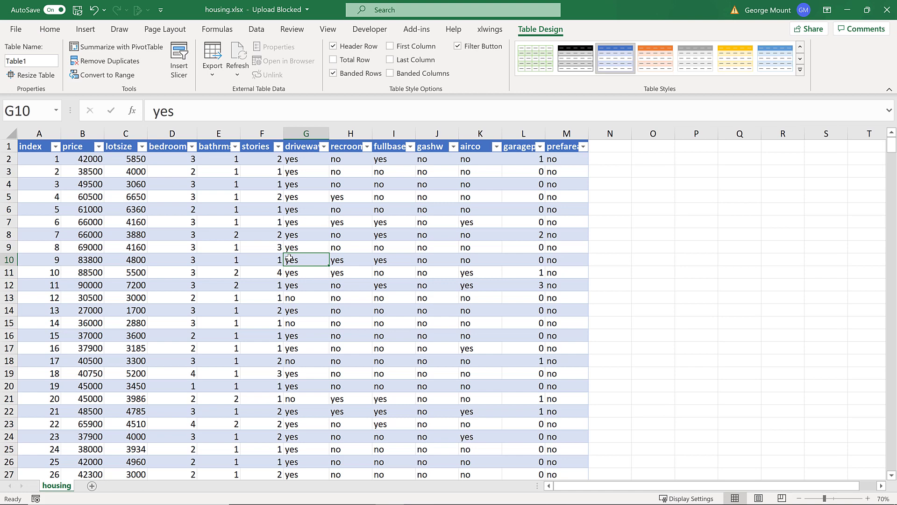
mouse_move(174, 250)
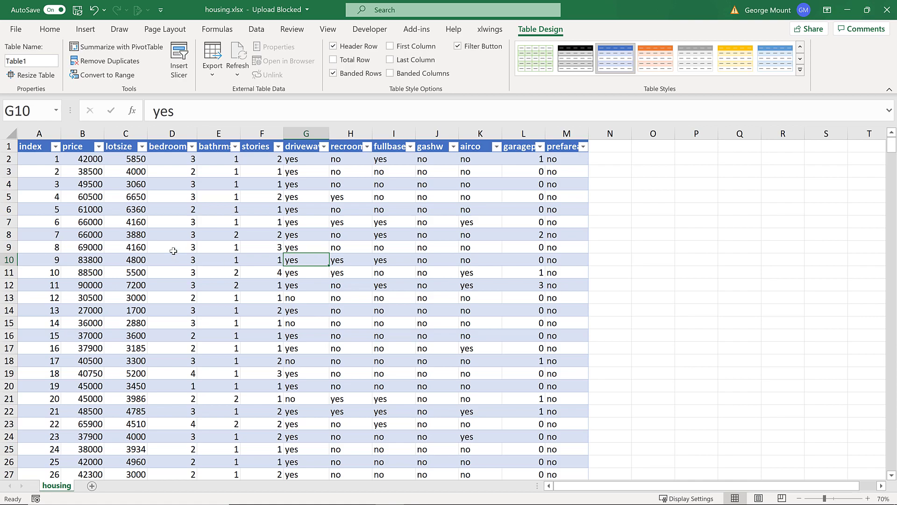
click(218, 196)
text(h)
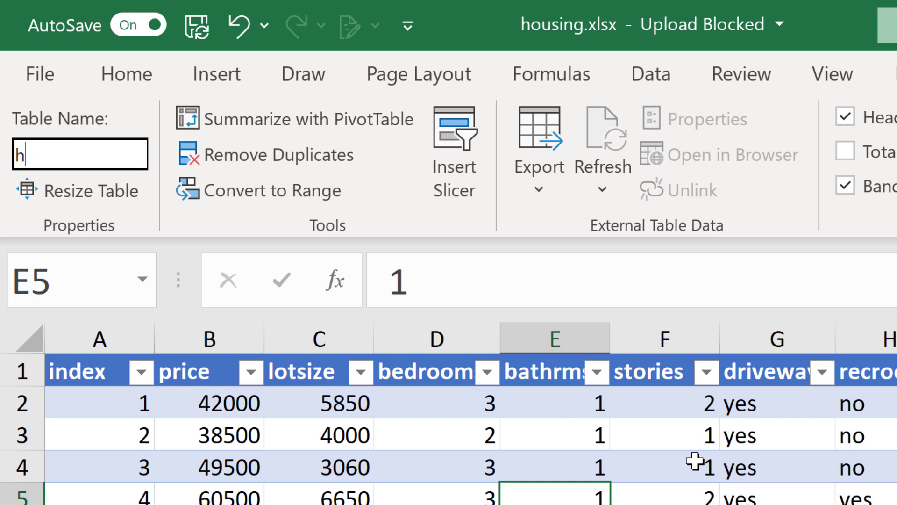
text(ousing)
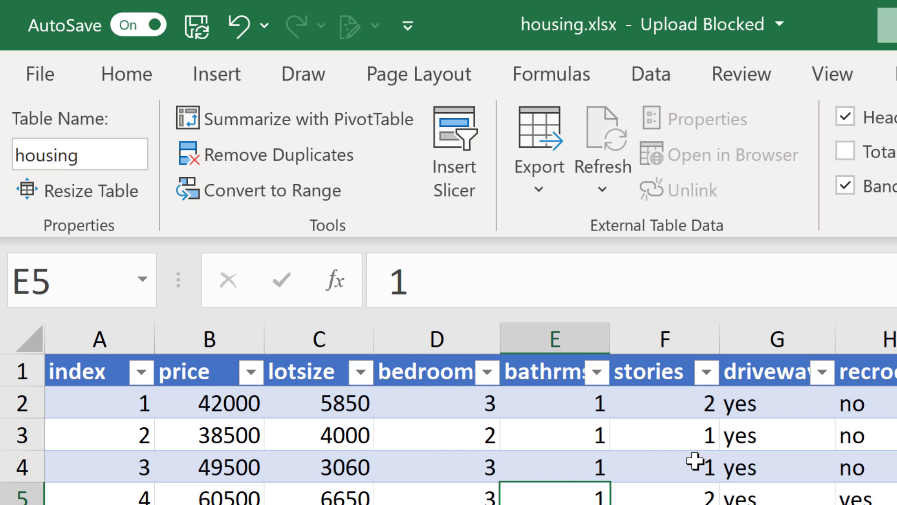
click(554, 493)
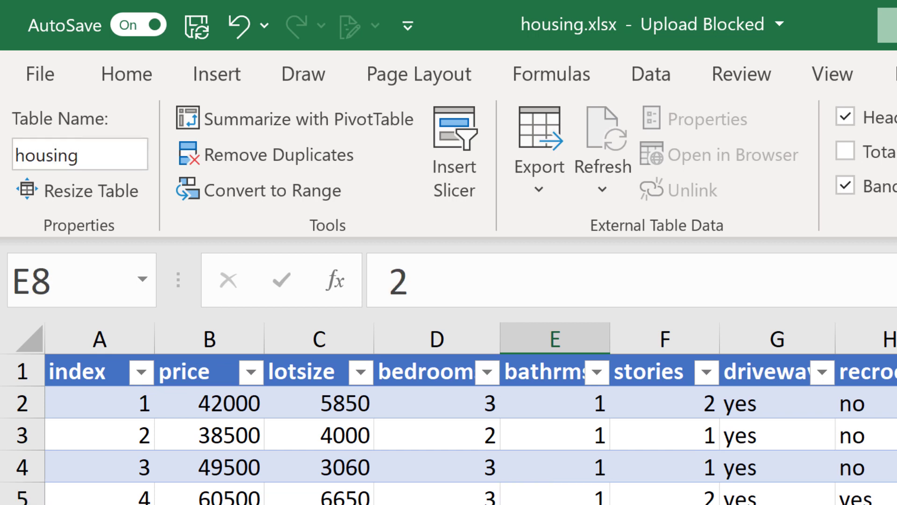
mouse_move(836, 437)
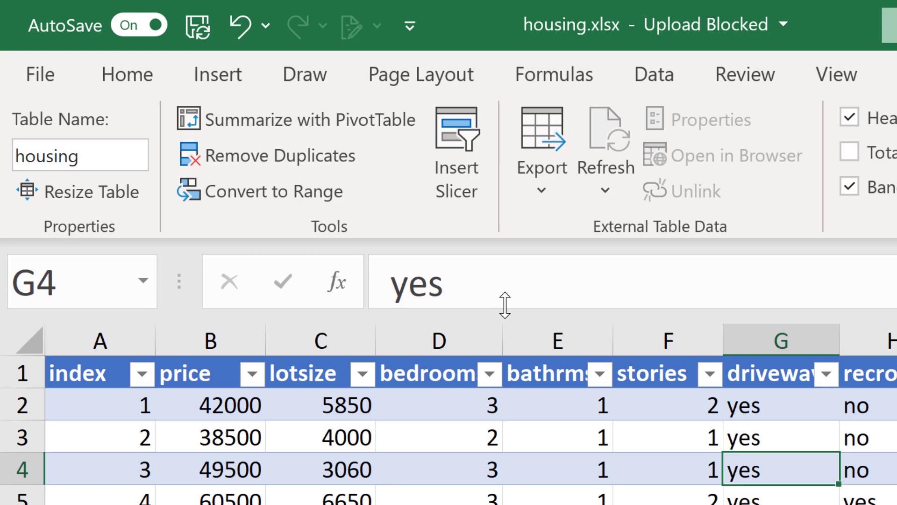
Summarize the housing table with a PivotTable placed at O1 on the existing worksheet.
click(223, 74)
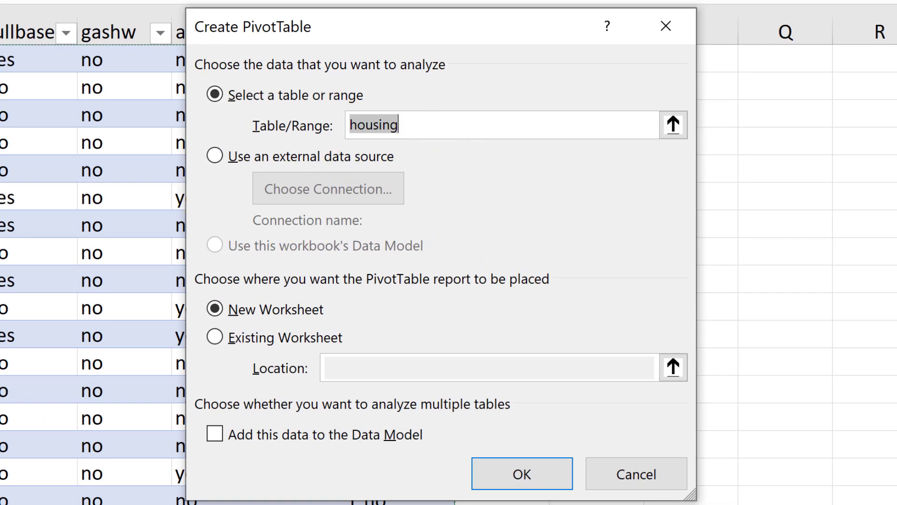
click(214, 337)
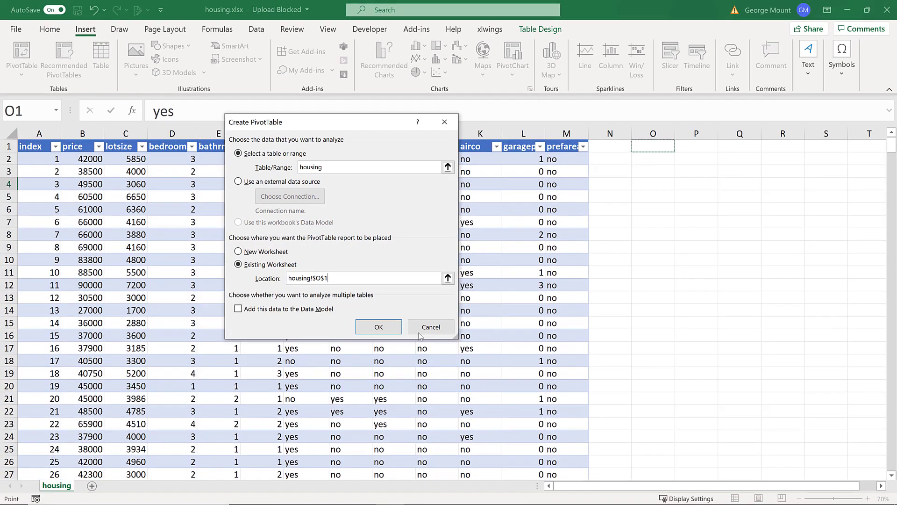
click(431, 327)
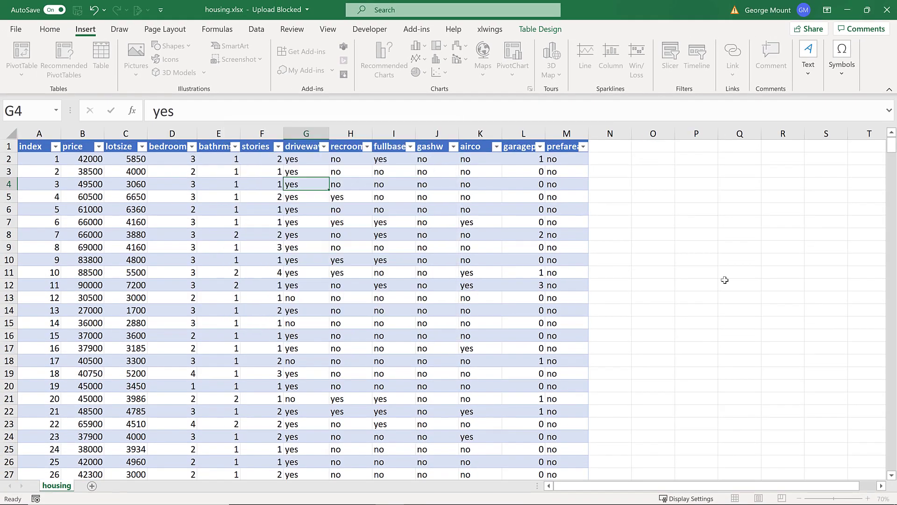
click(20, 57)
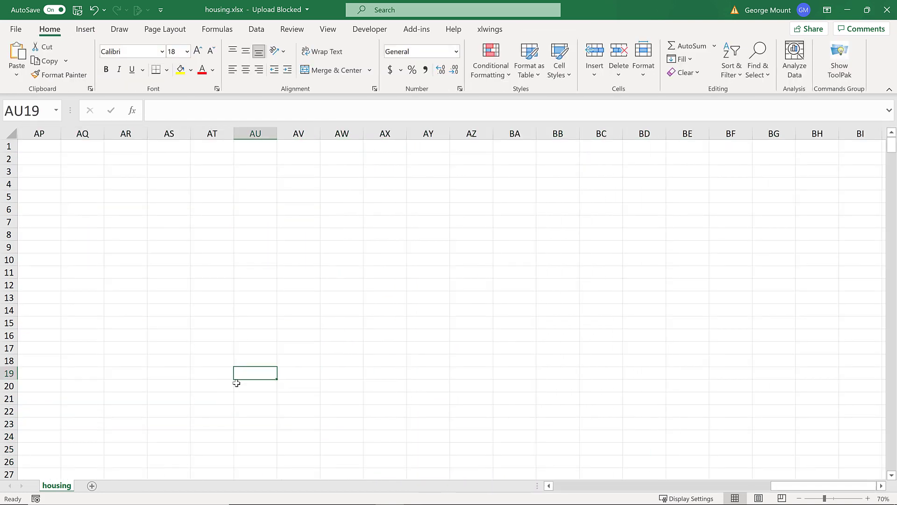
scroll(left, 3)
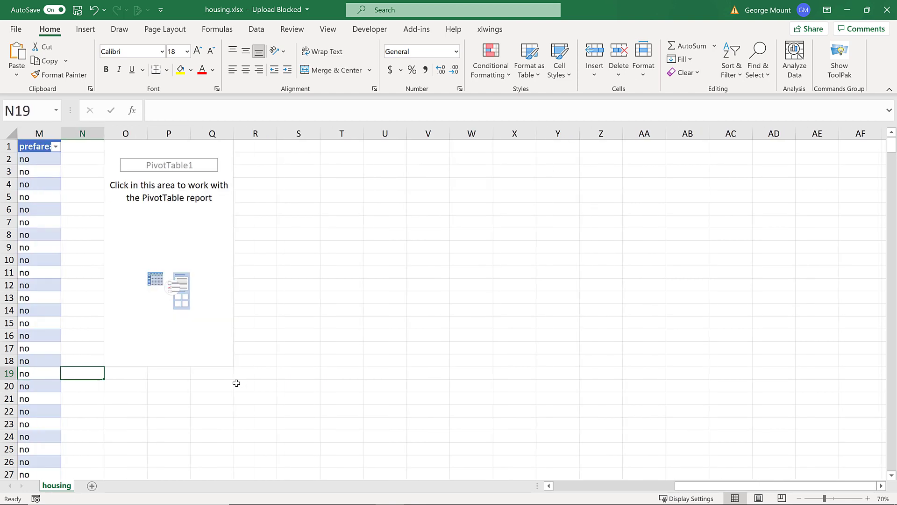
scroll(left, 3)
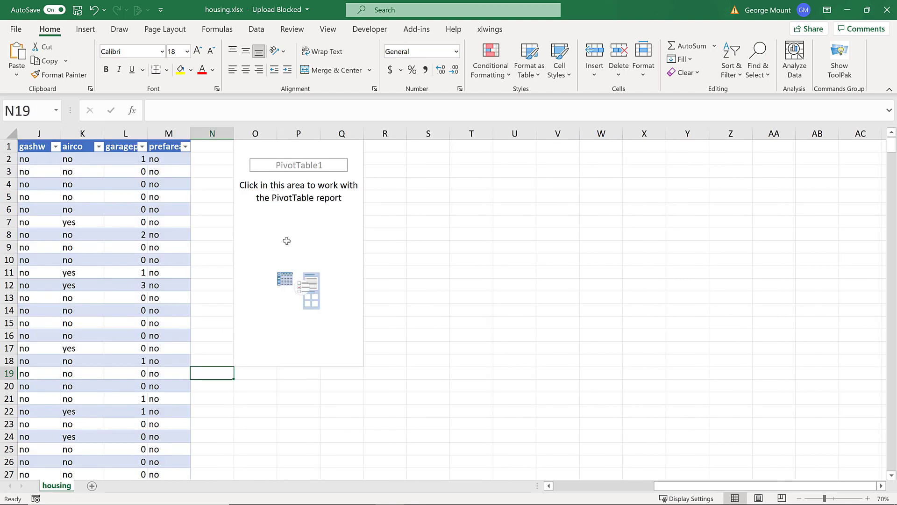
click(298, 247)
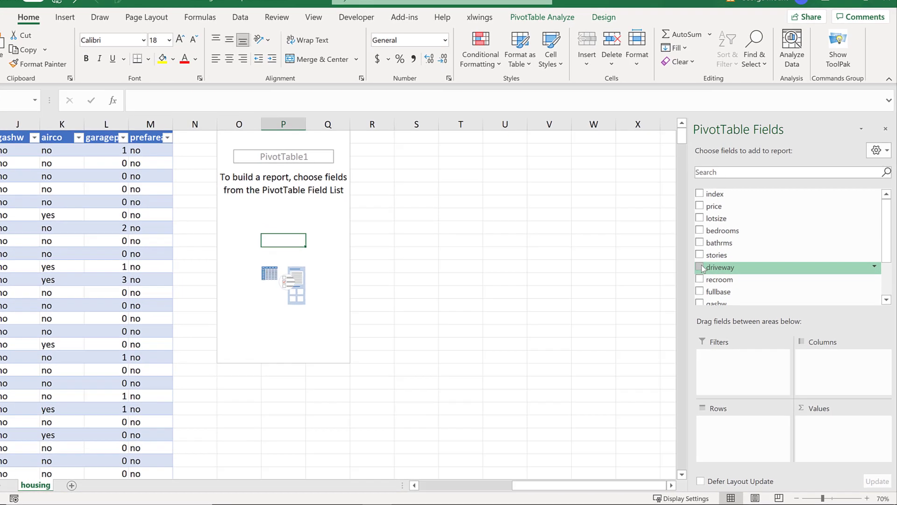
click(699, 268)
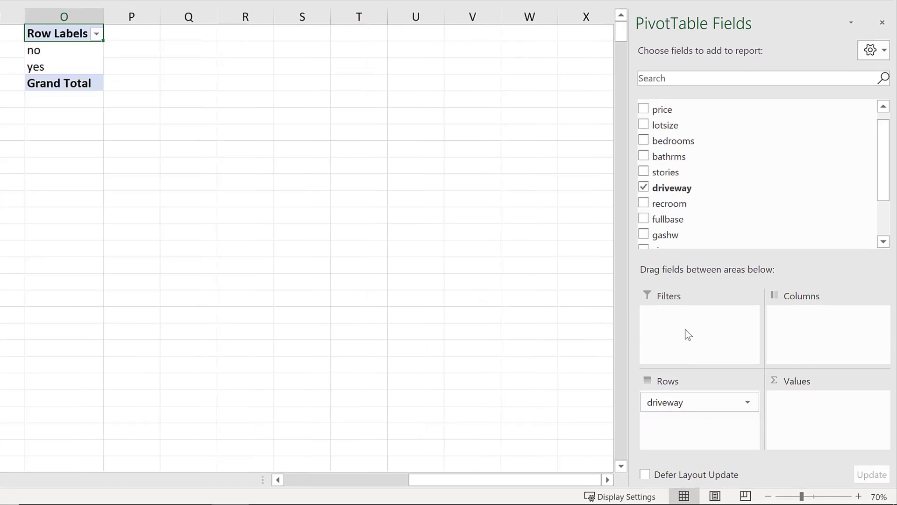
scroll(up, 3)
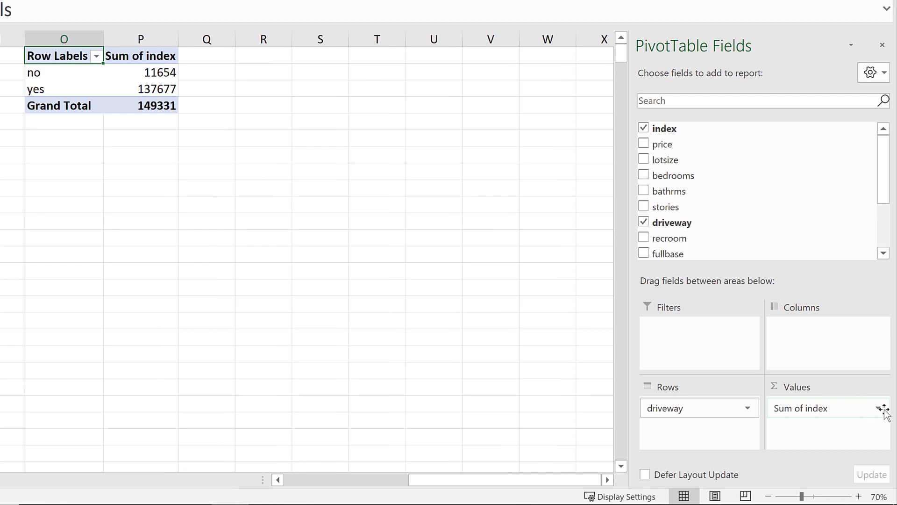
click(881, 409)
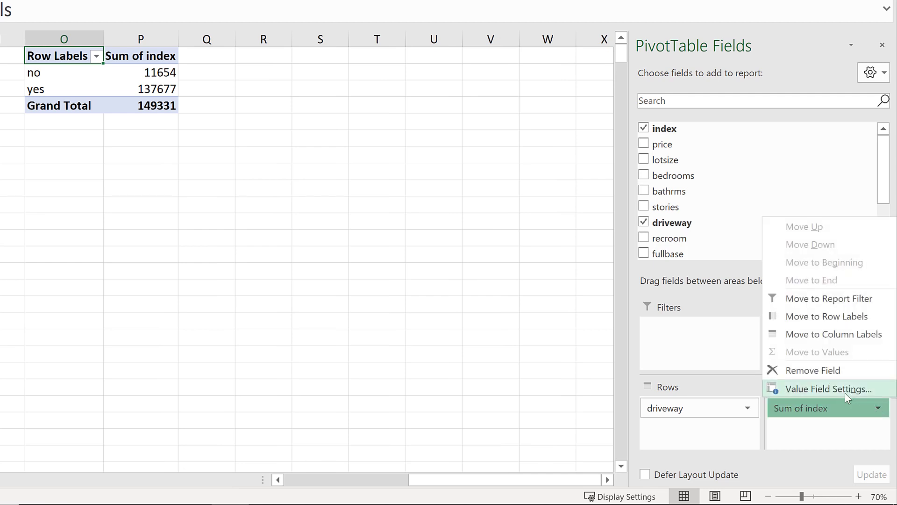
click(820, 389)
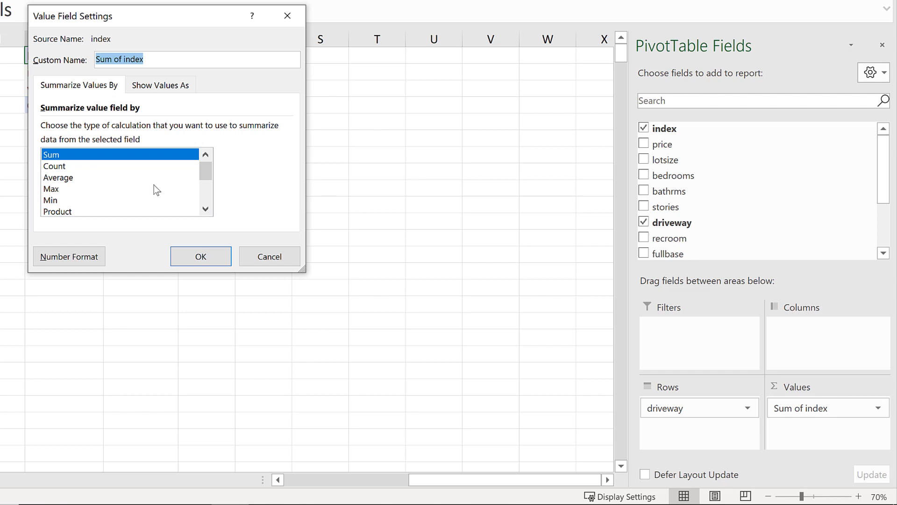
mouse_move(116, 175)
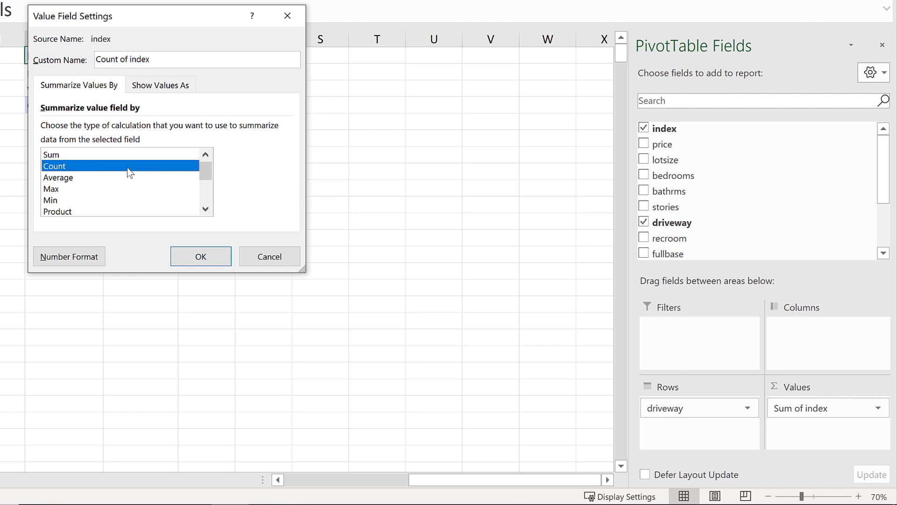
click(200, 256)
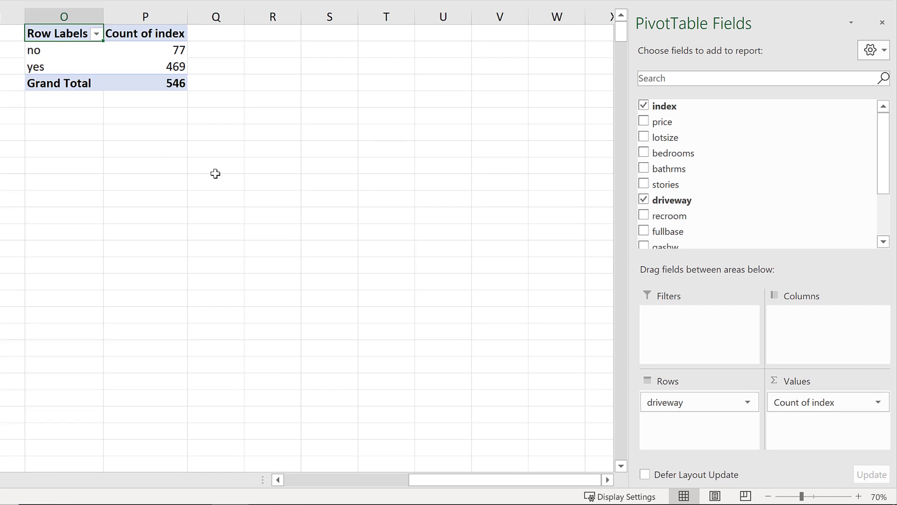
click(145, 84)
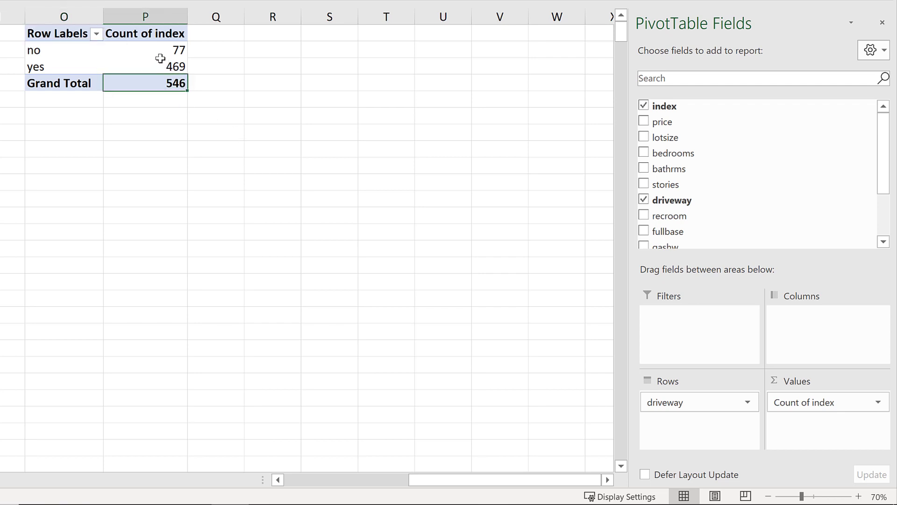
click(145, 49)
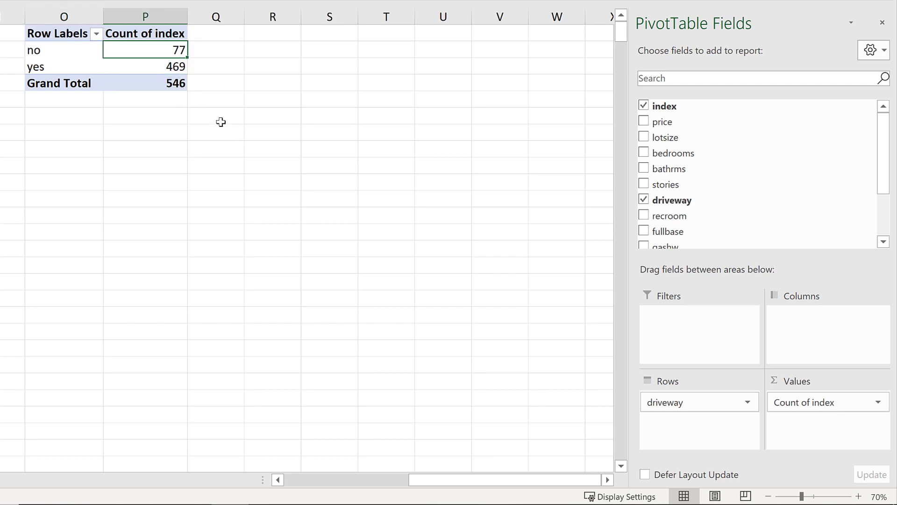
click(145, 66)
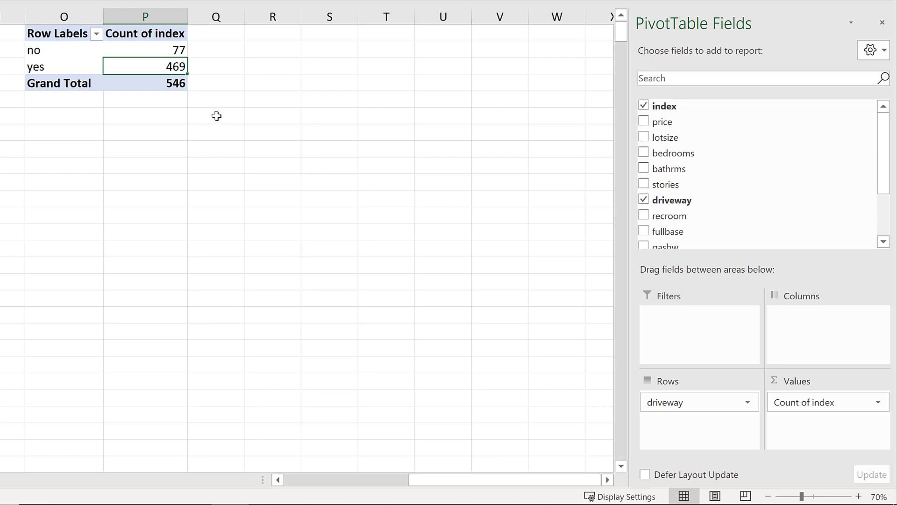
mouse_move(70, 75)
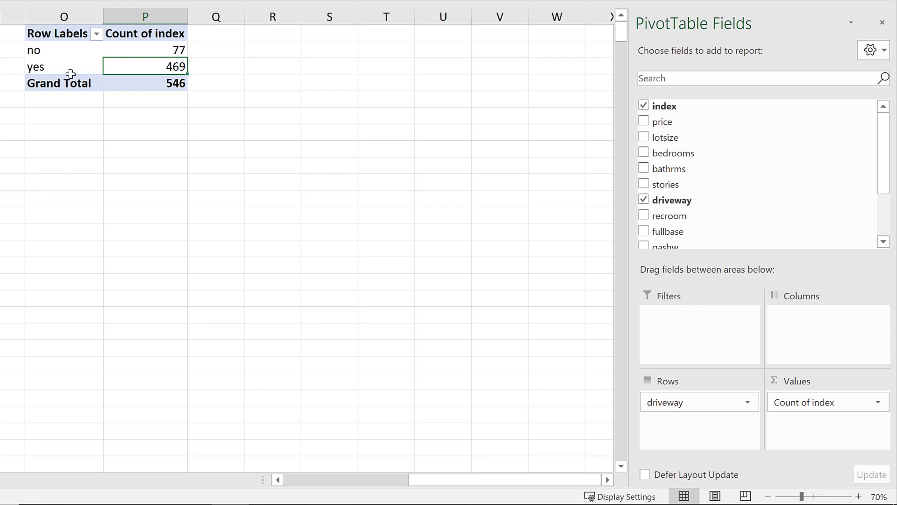
mouse_move(228, 179)
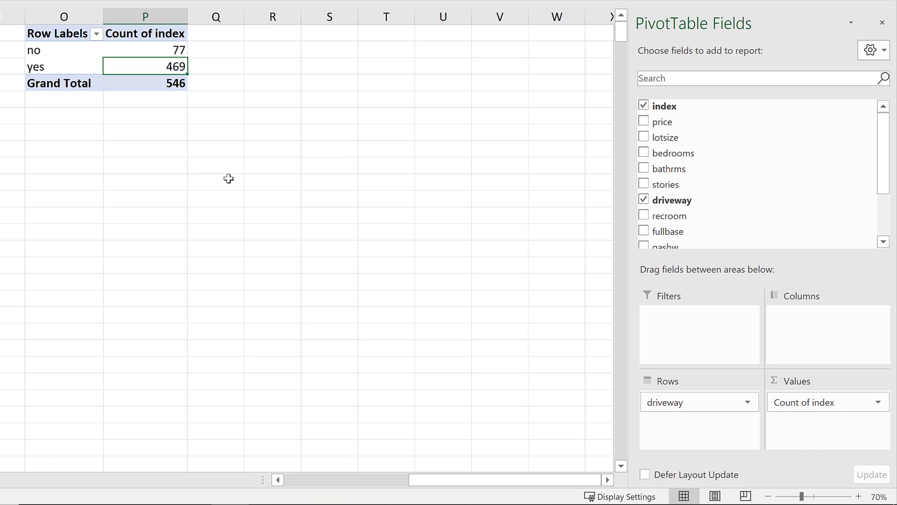
mouse_move(186, 96)
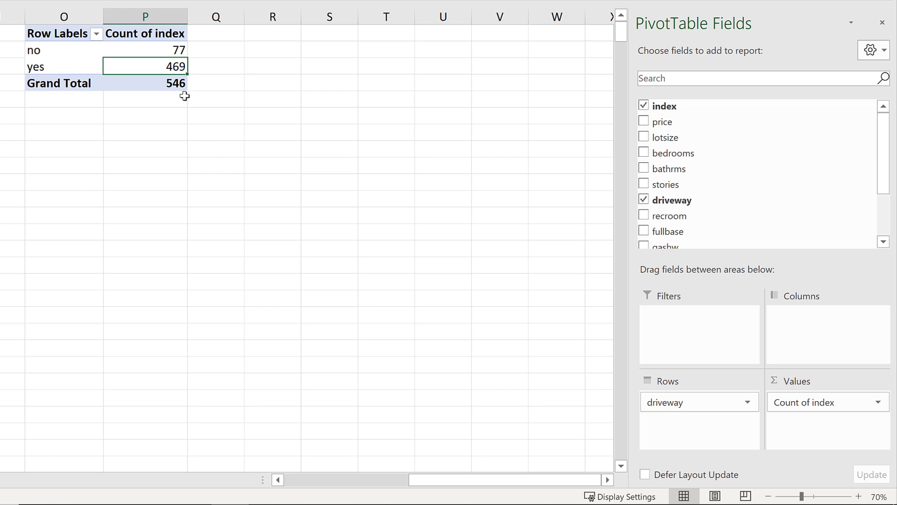
mouse_move(122, 61)
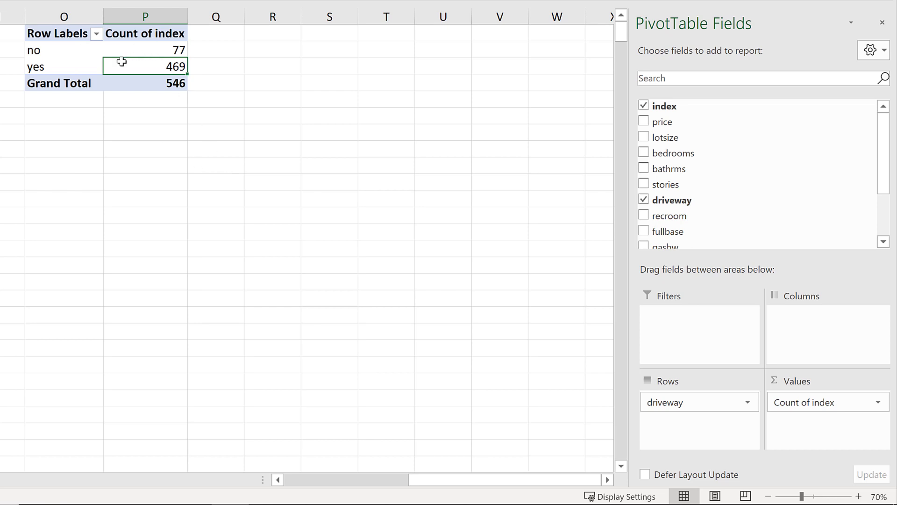
mouse_move(212, 119)
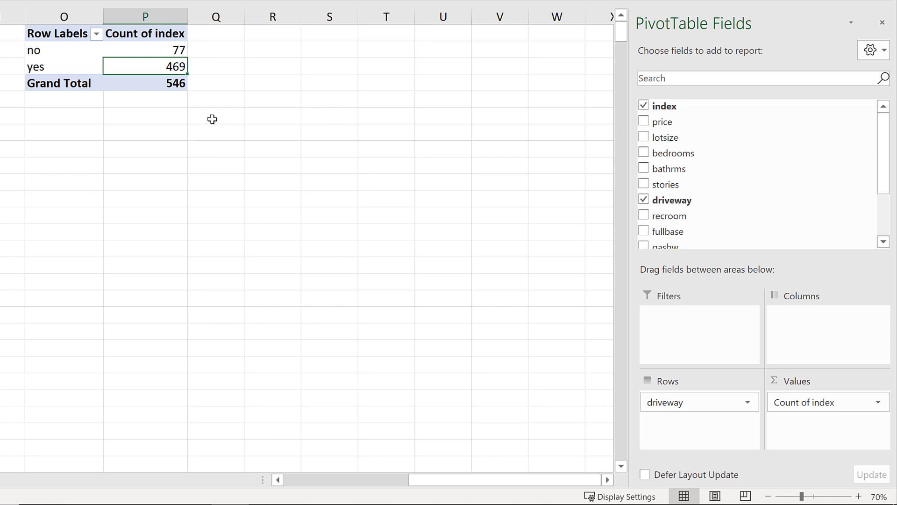
mouse_move(151, 130)
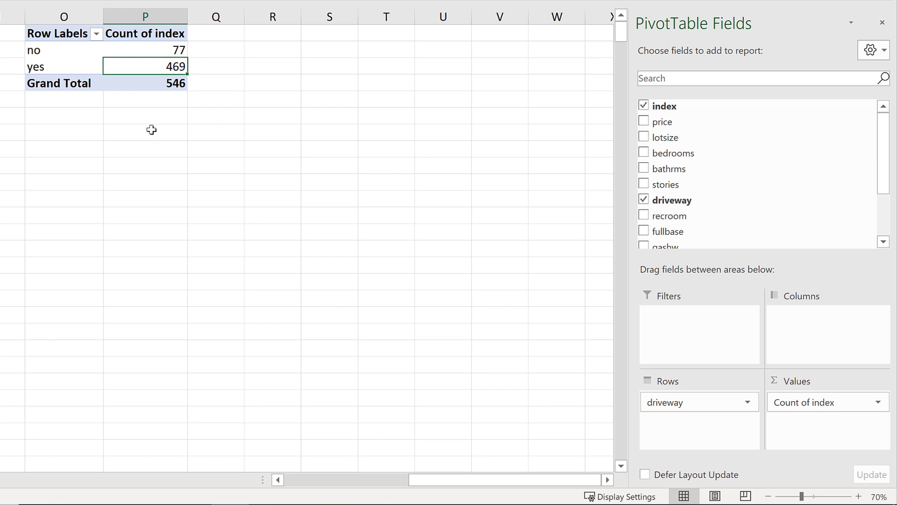
mouse_move(149, 91)
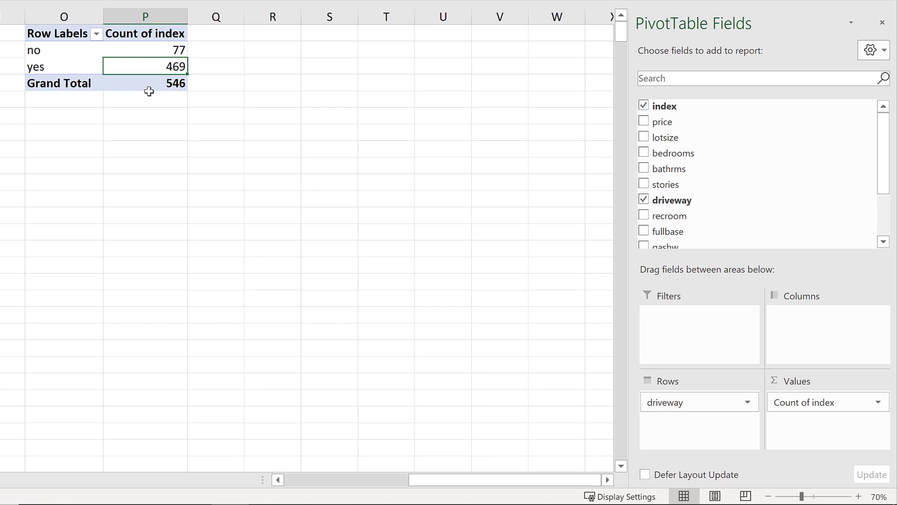
mouse_move(78, 82)
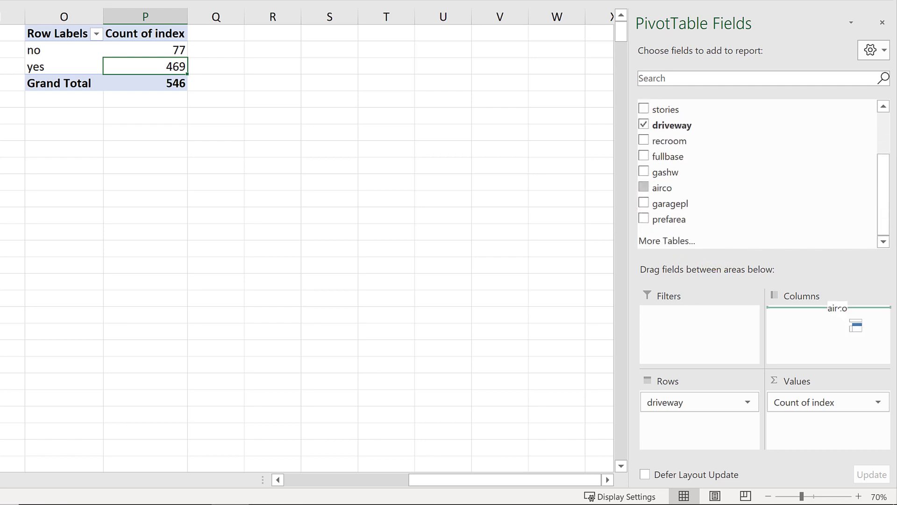
Add airco as the column field so driveway counts split into 62, 15, 311, 158 with totals.
click(644, 187)
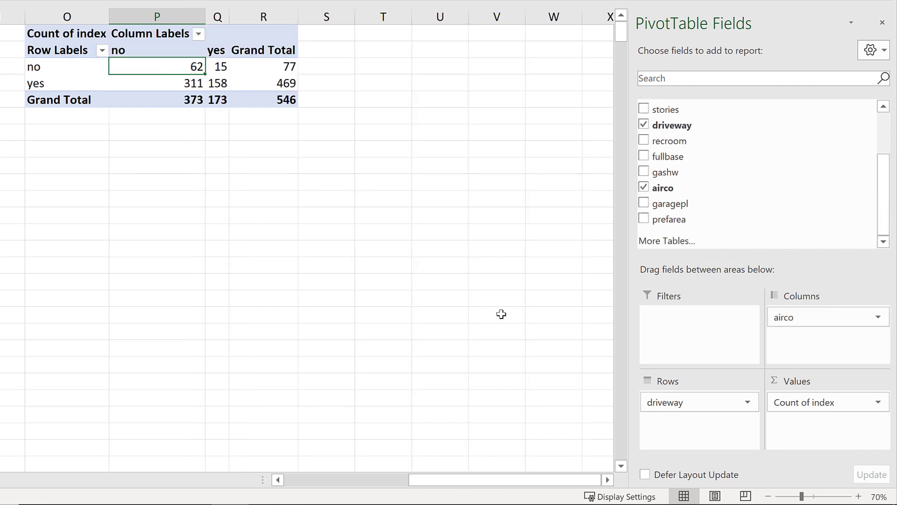
mouse_move(52, 149)
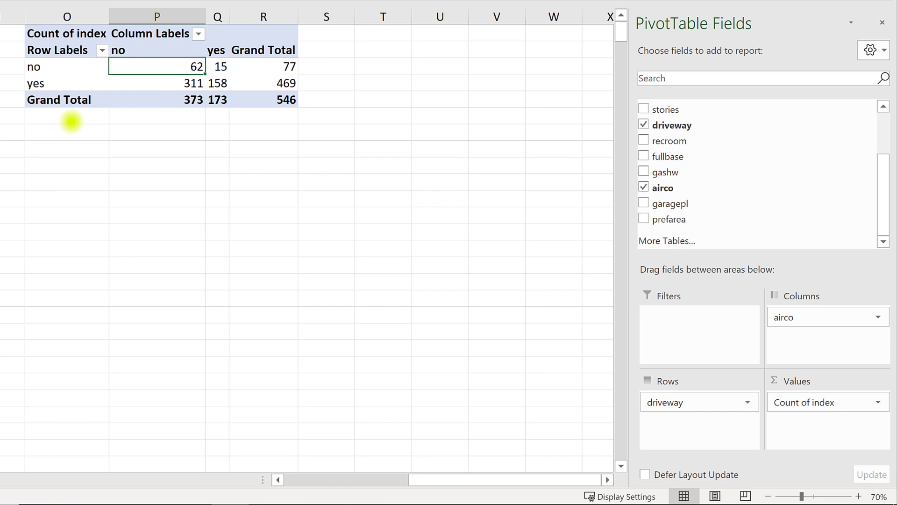
mouse_move(141, 50)
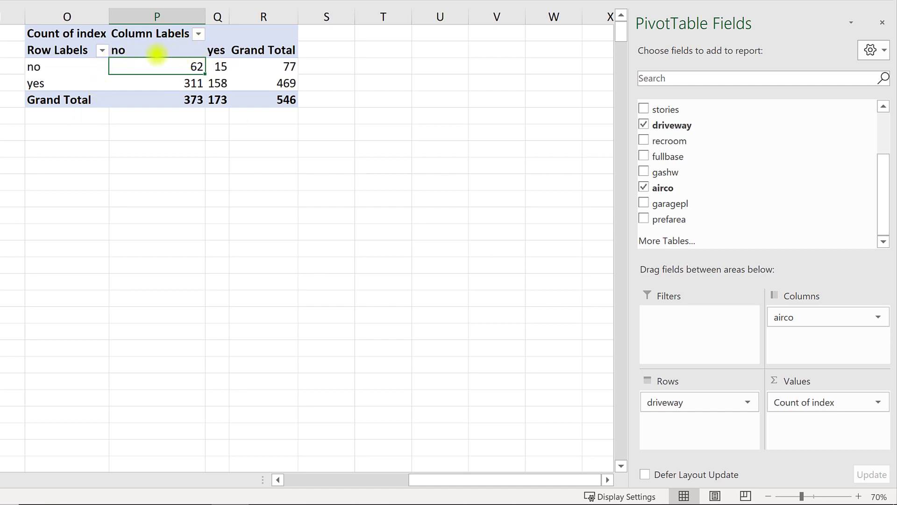
mouse_move(100, 109)
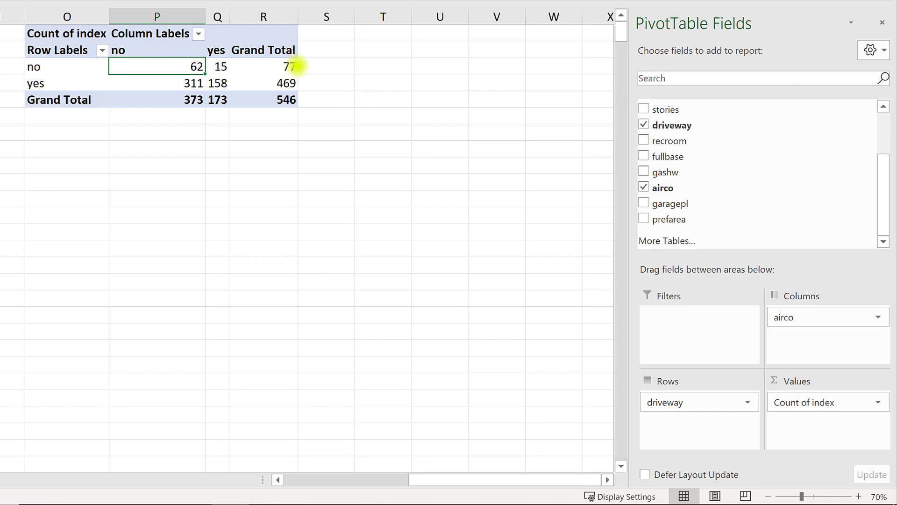
mouse_move(281, 83)
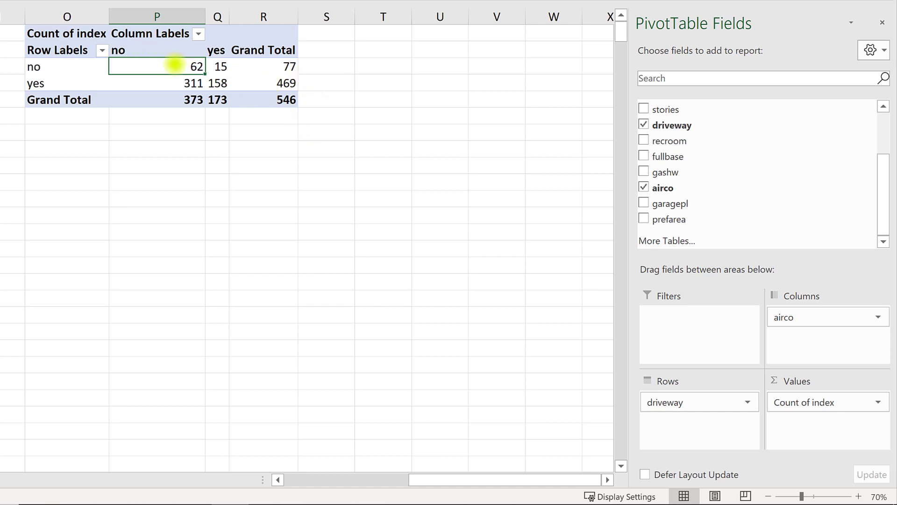
mouse_move(167, 57)
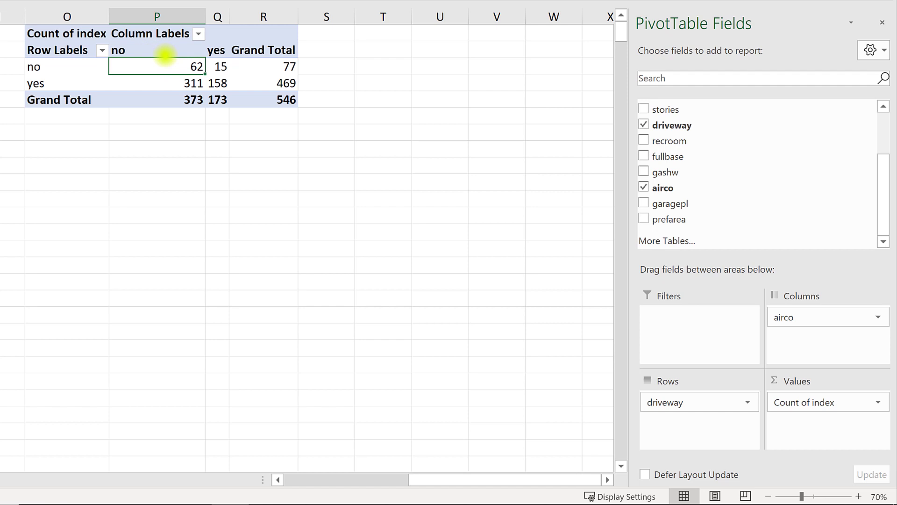
mouse_move(280, 114)
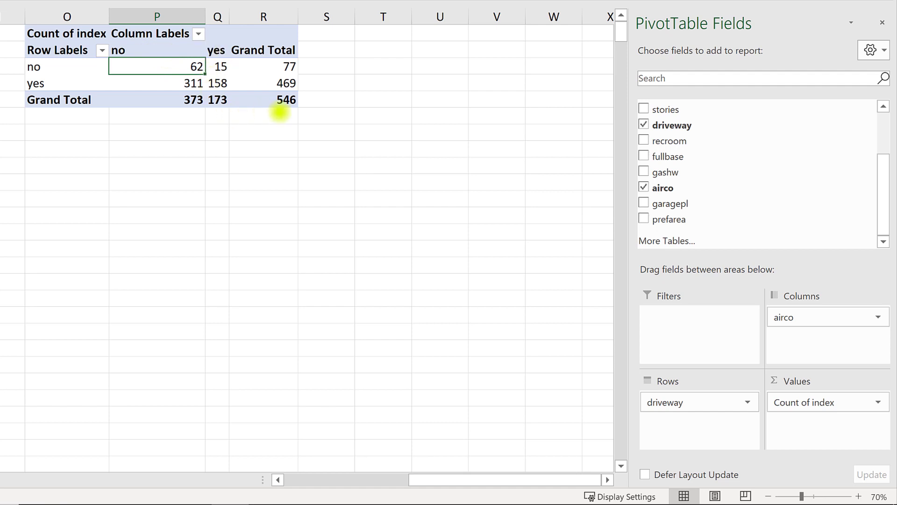
mouse_move(243, 95)
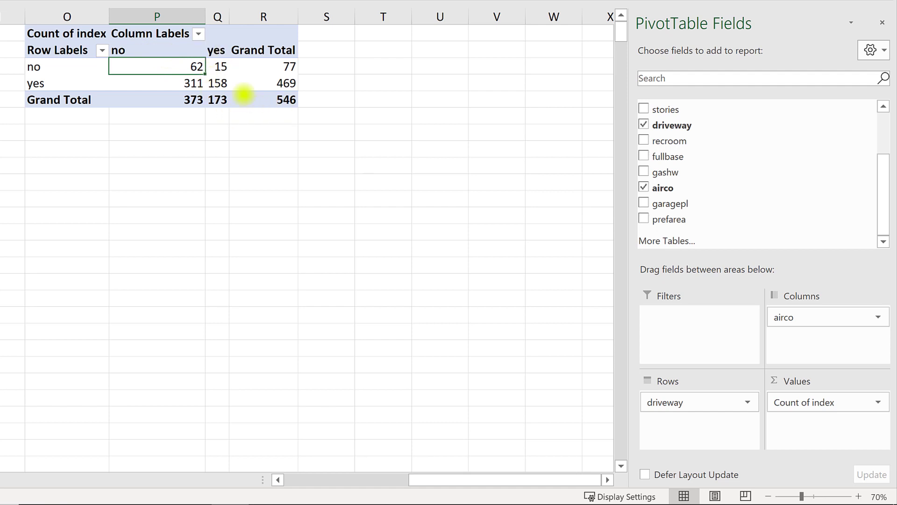
mouse_move(237, 83)
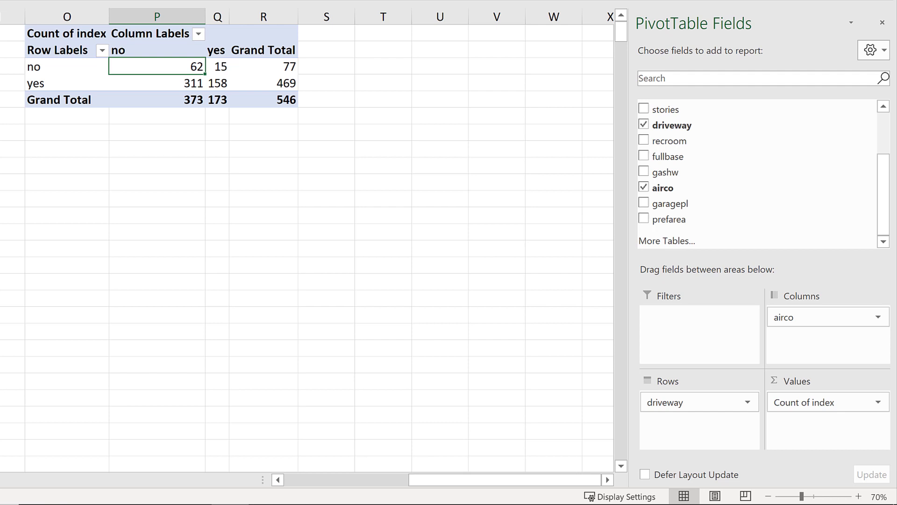
mouse_move(153, 123)
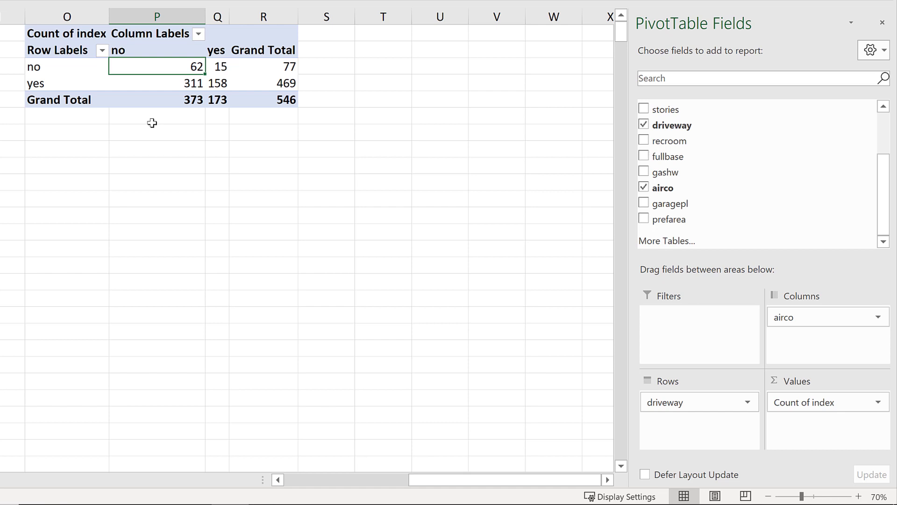
mouse_move(147, 132)
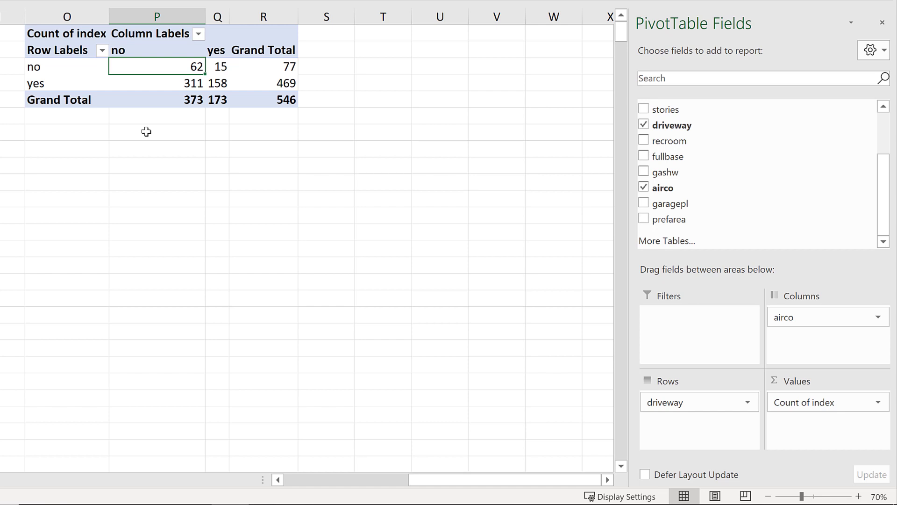
mouse_move(218, 82)
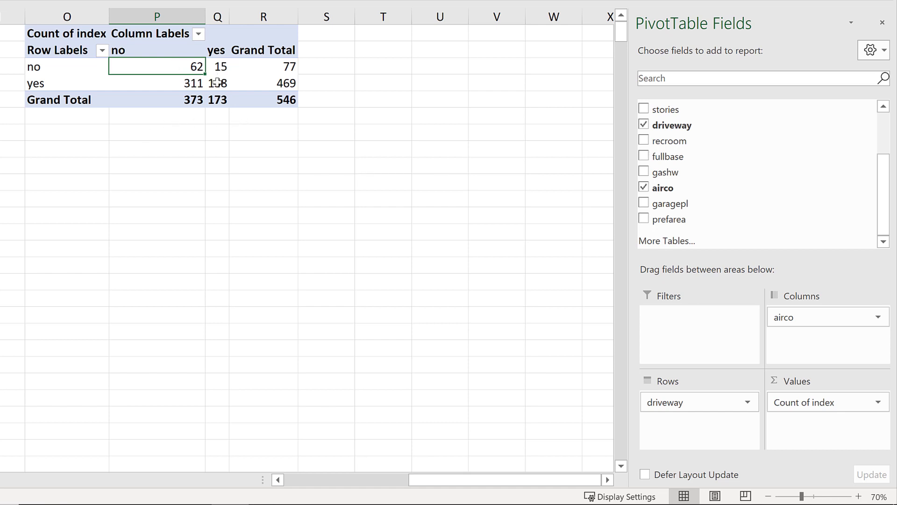
click(883, 22)
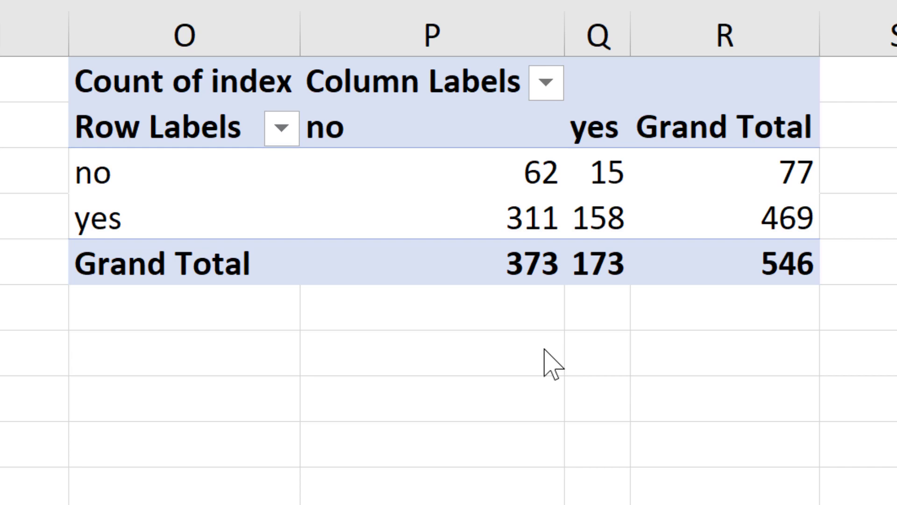
mouse_move(789, 485)
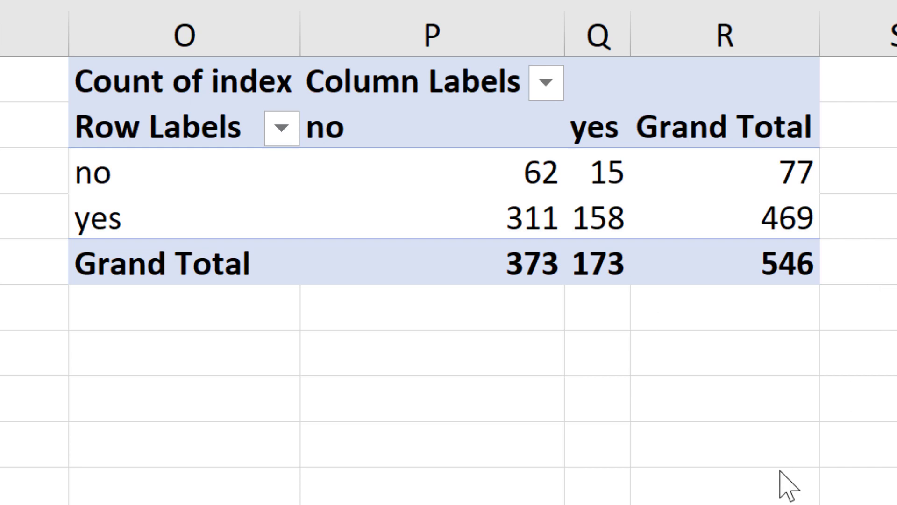
mouse_move(694, 300)
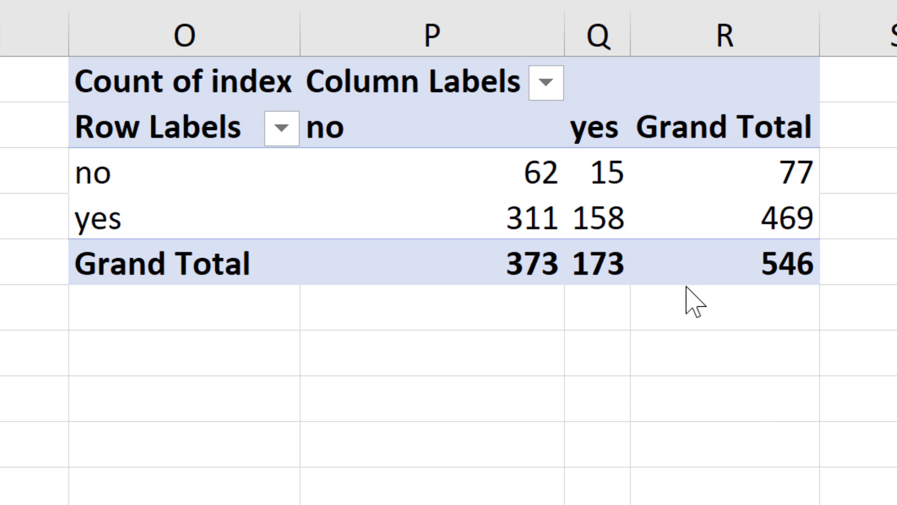
mouse_move(464, 68)
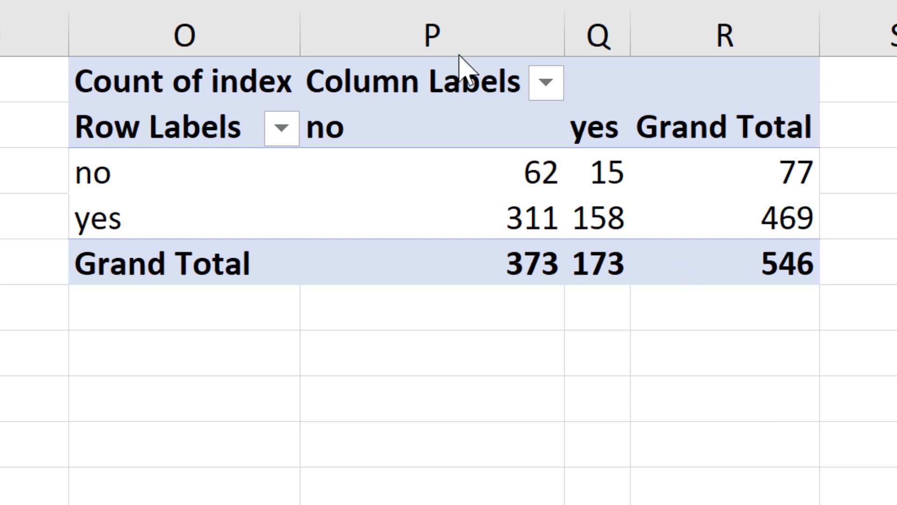
click(723, 353)
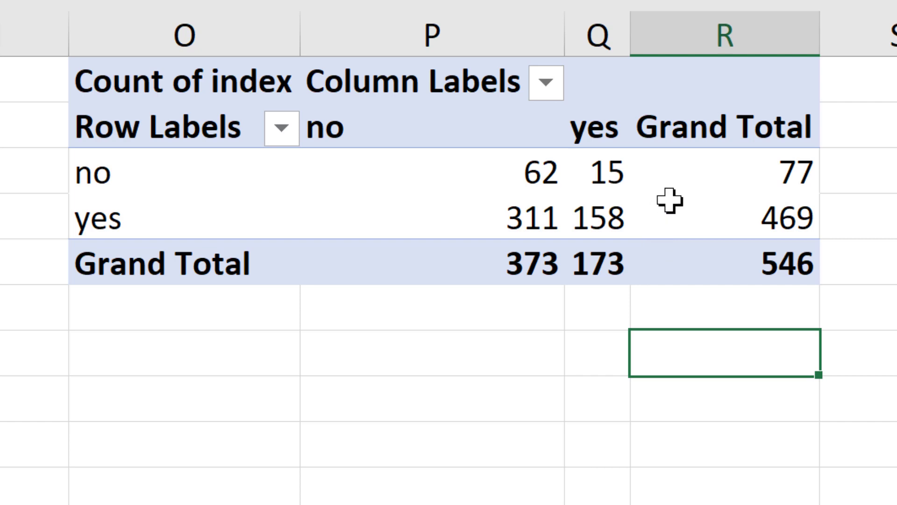
click(724, 218)
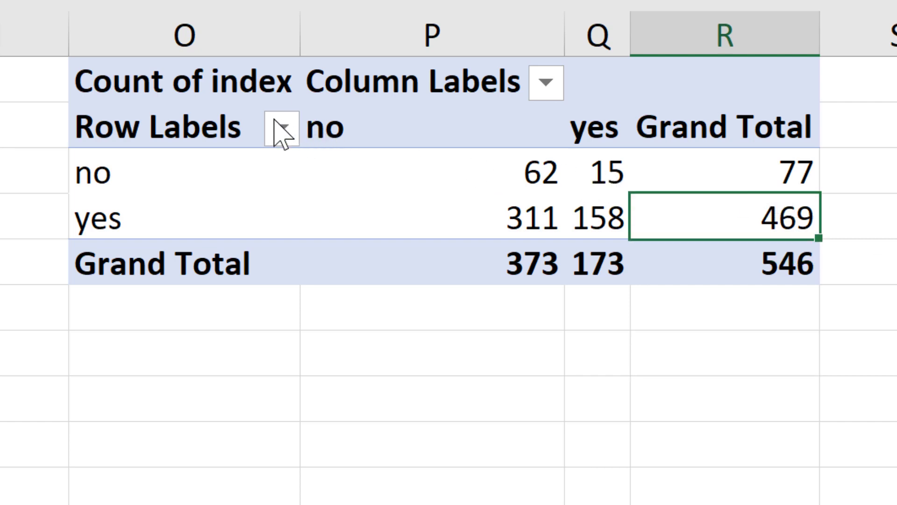
click(184, 81)
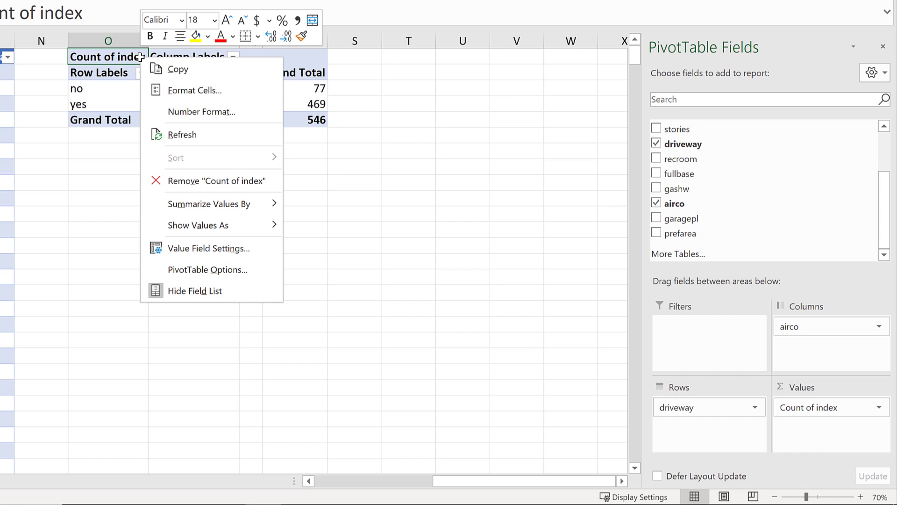
mouse_move(216, 181)
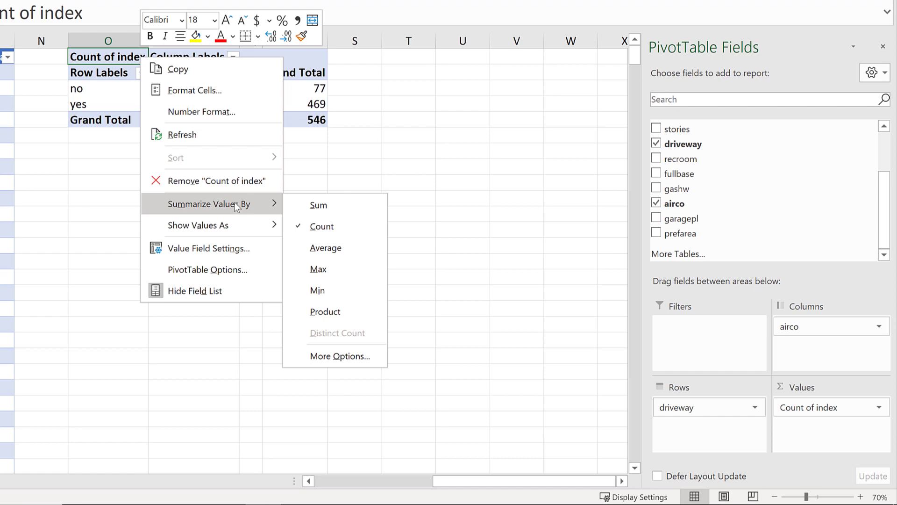
mouse_move(213, 225)
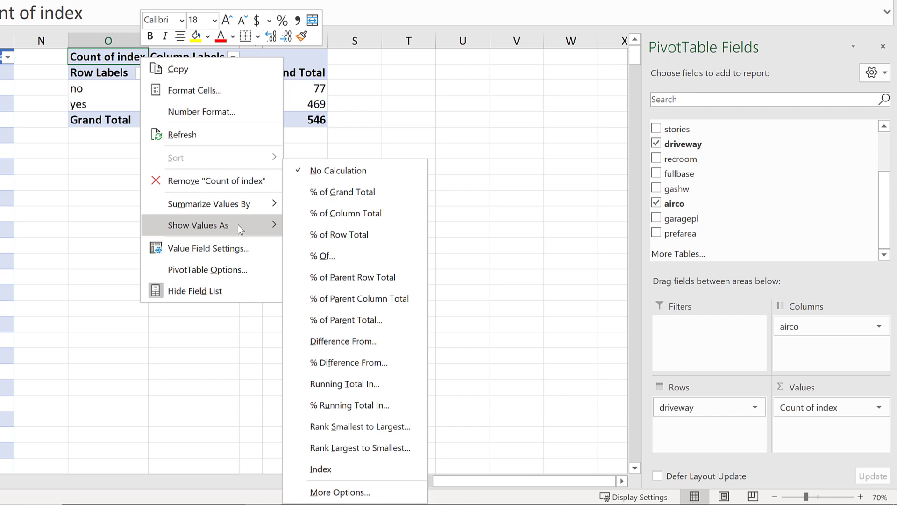
mouse_move(343, 192)
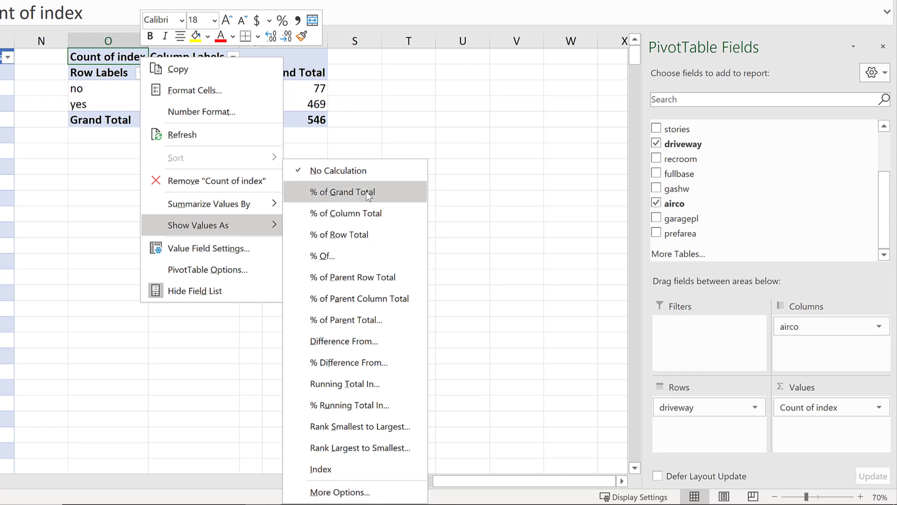
click(343, 192)
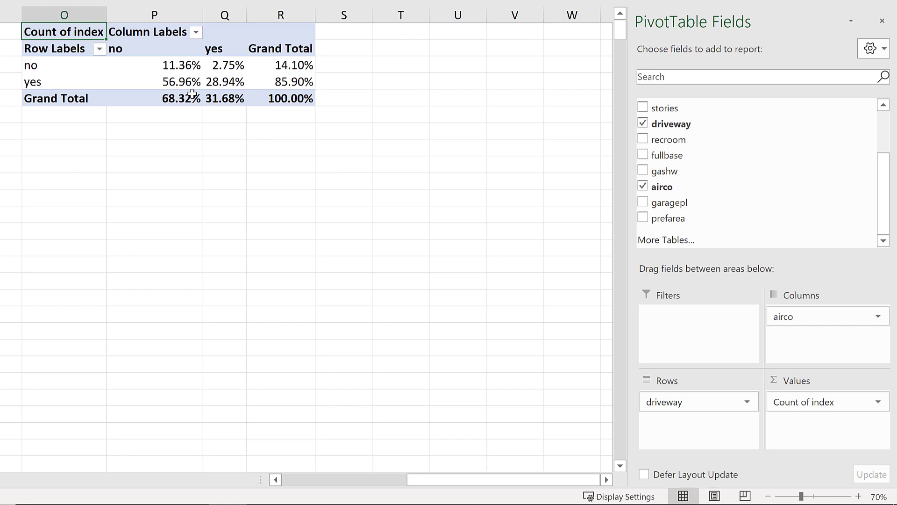
click(154, 64)
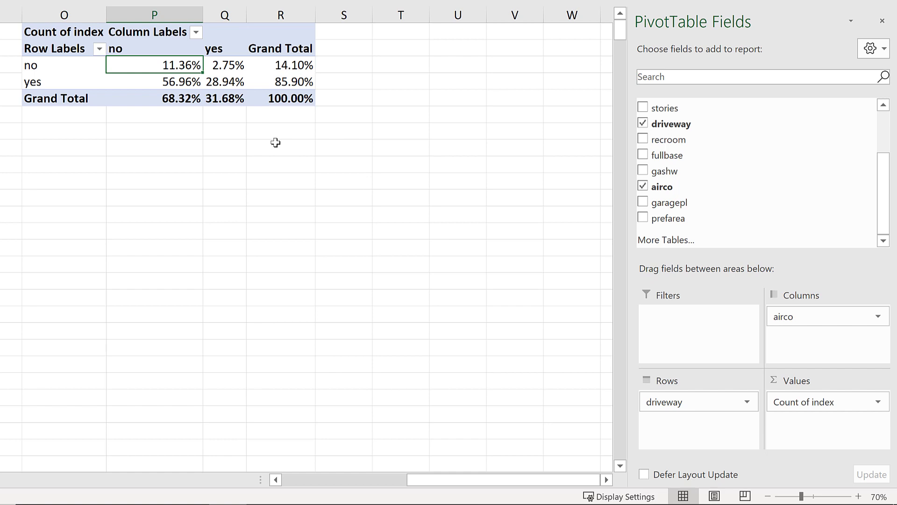
click(180, 81)
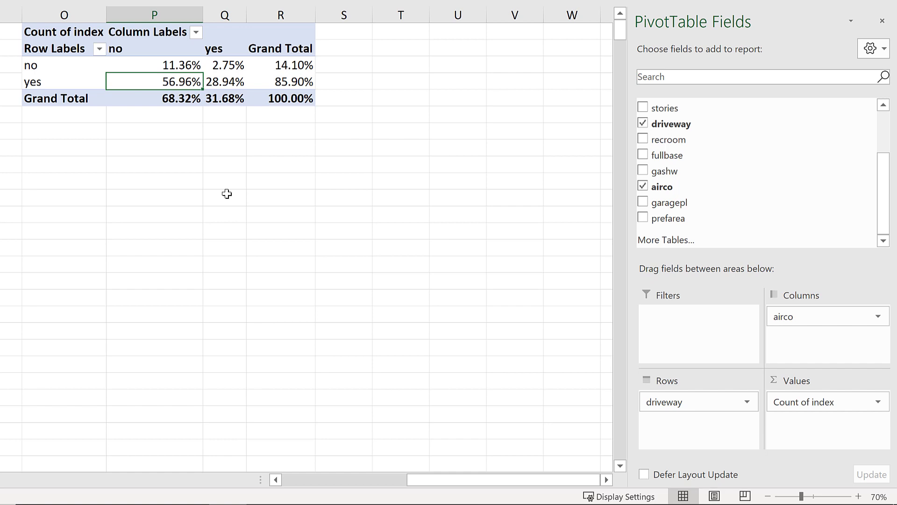
mouse_move(123, 73)
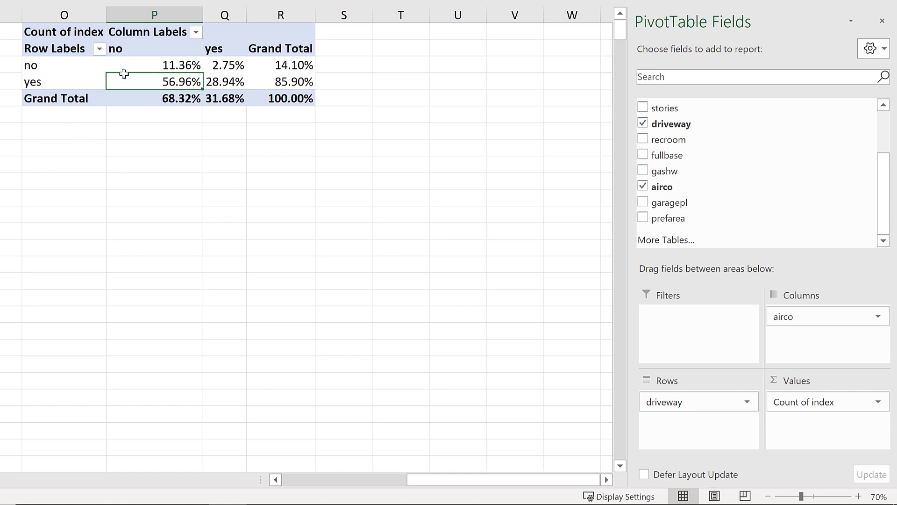
mouse_move(219, 158)
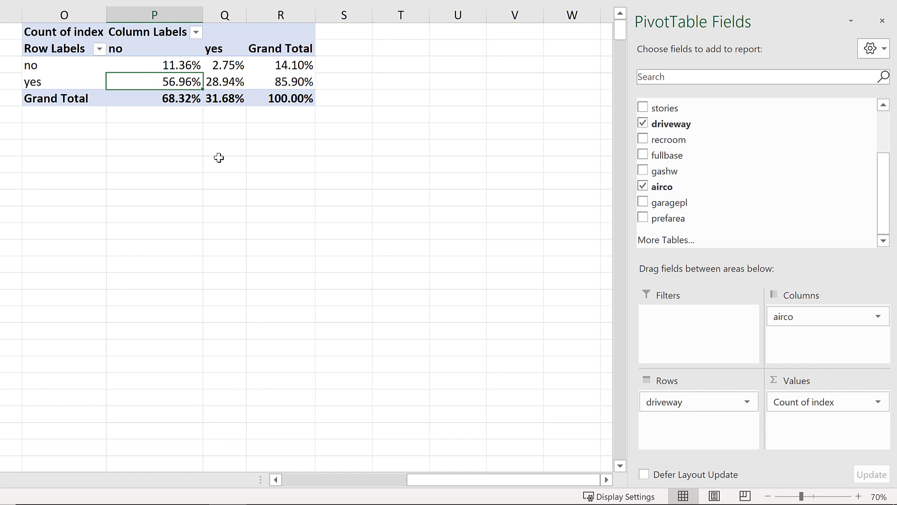
click(224, 65)
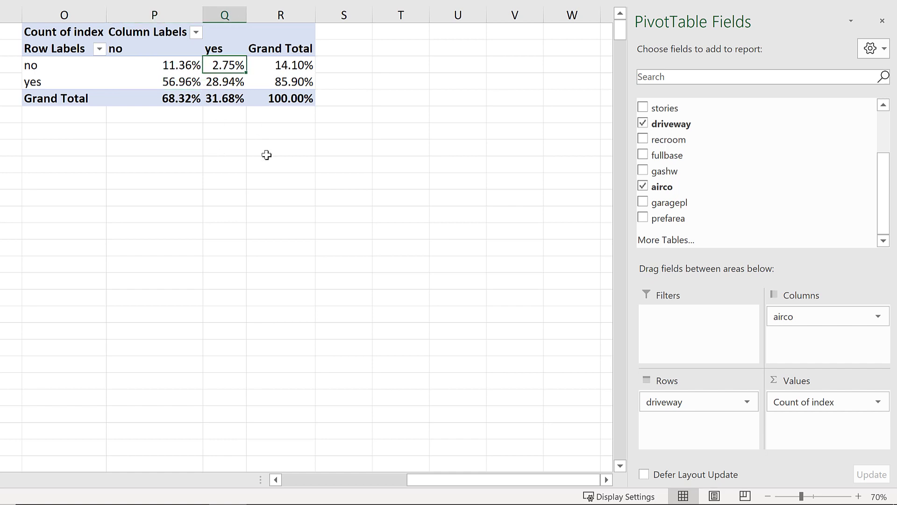
mouse_move(230, 180)
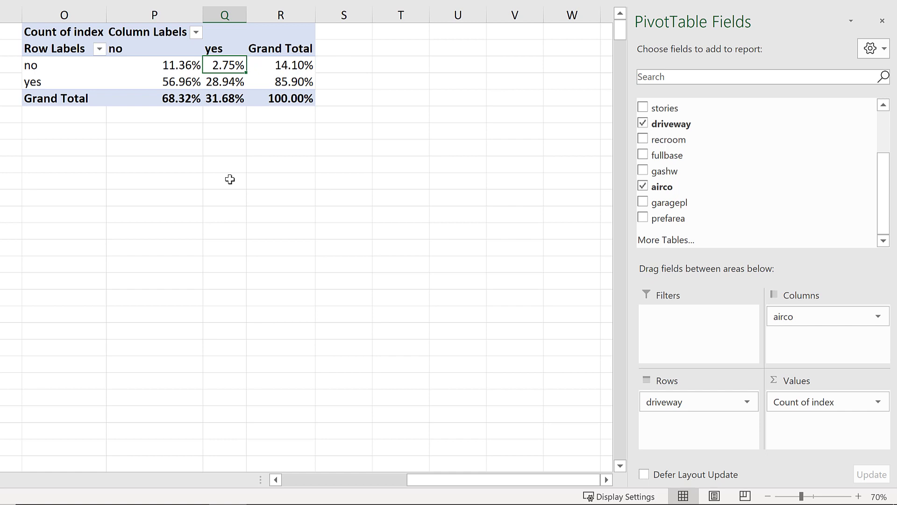
mouse_move(223, 163)
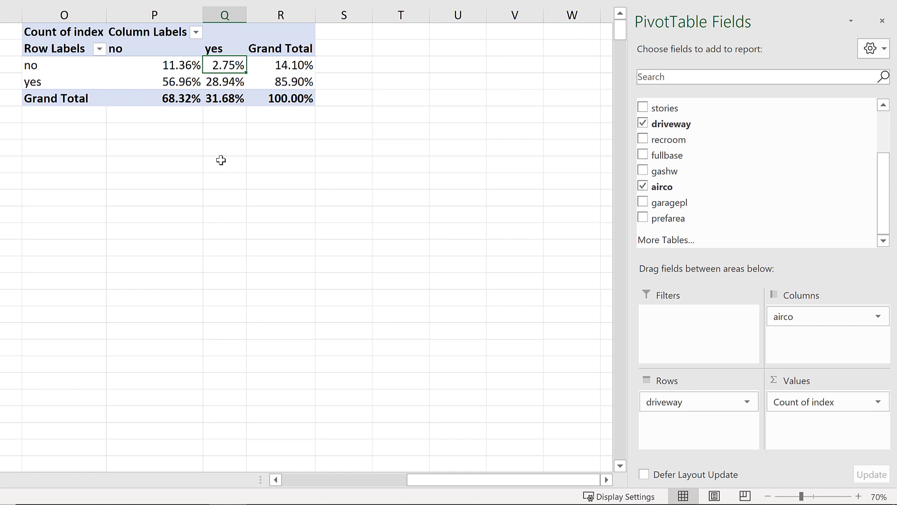
drag(225, 65, 281, 64)
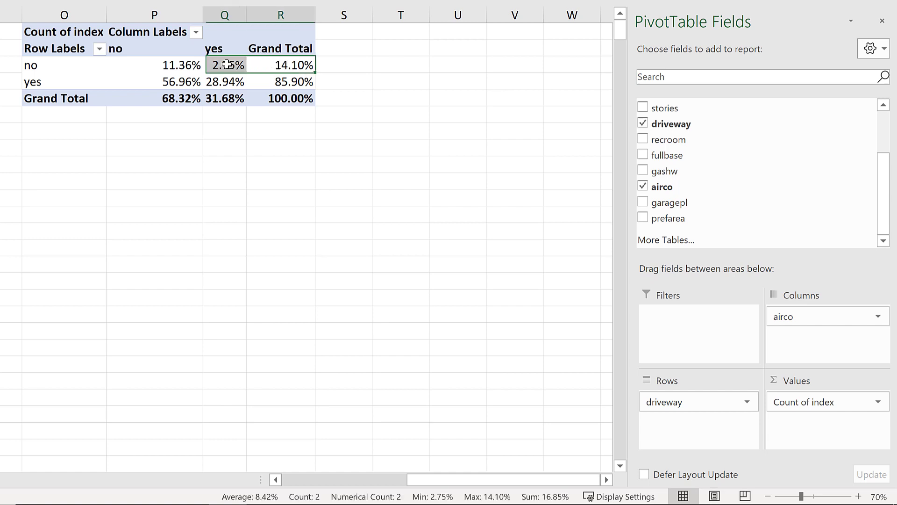
click(64, 64)
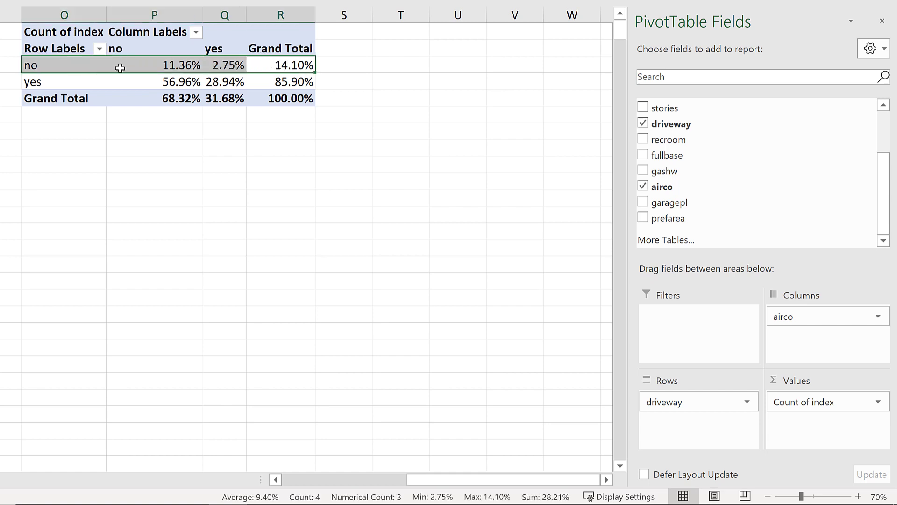
mouse_move(166, 65)
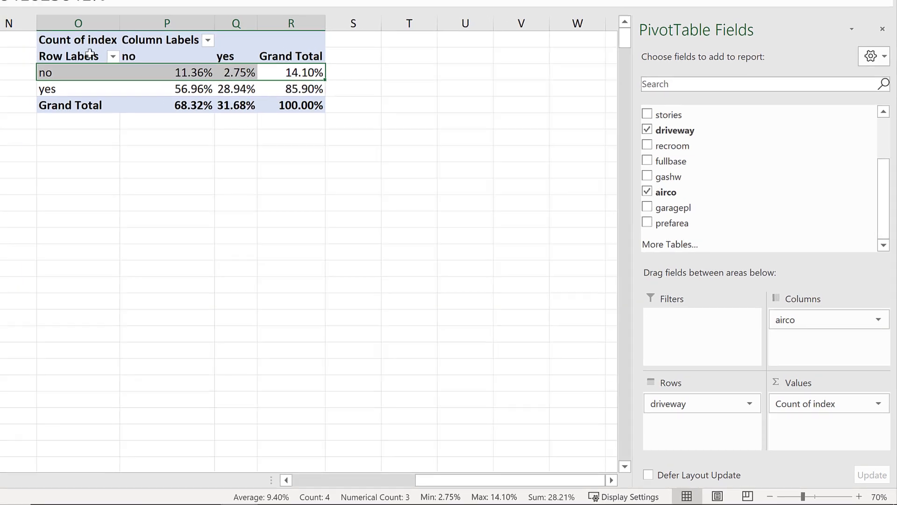
right_click(78, 40)
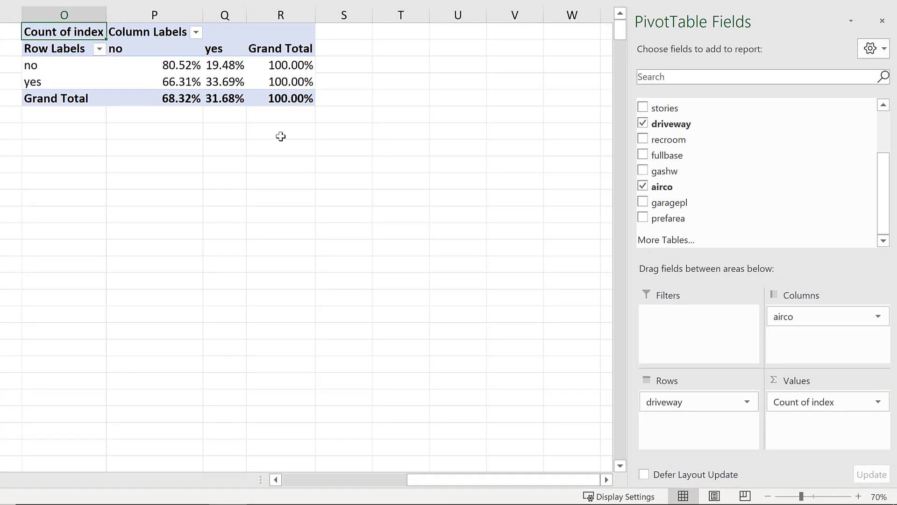
mouse_move(59, 64)
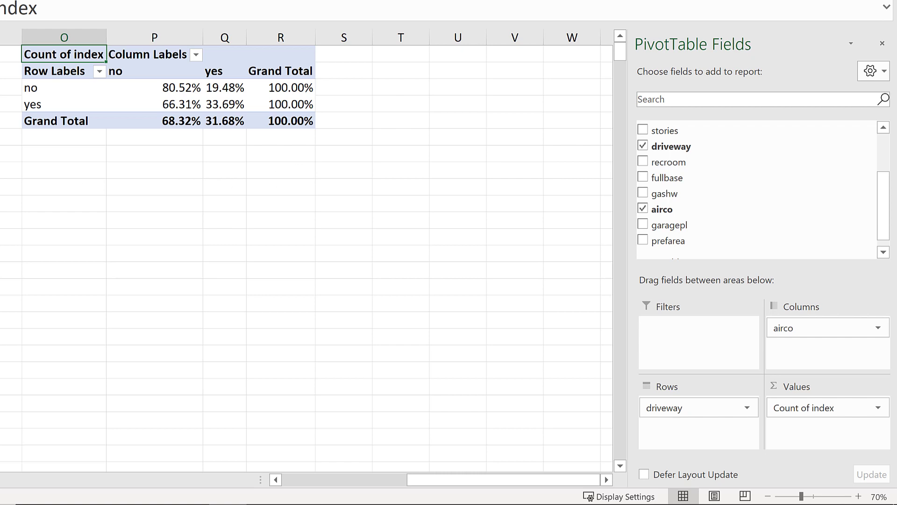
scroll(up, 3)
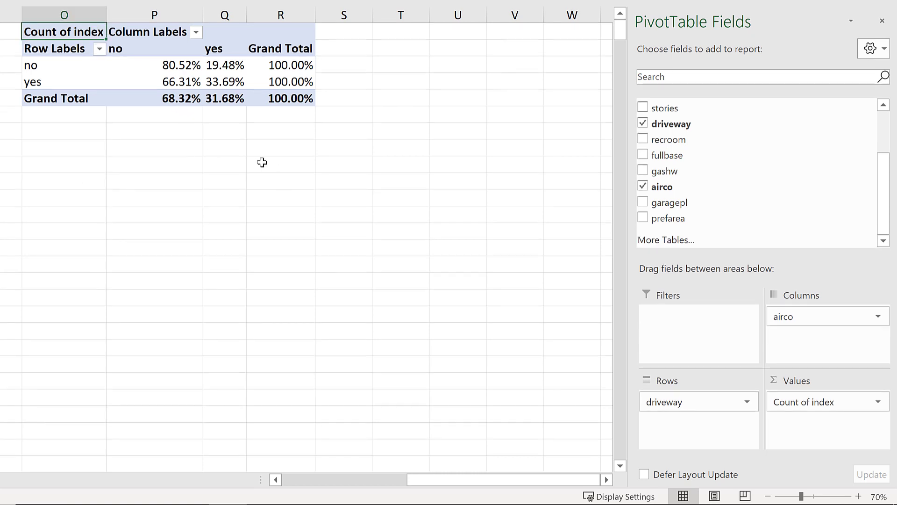
mouse_move(115, 89)
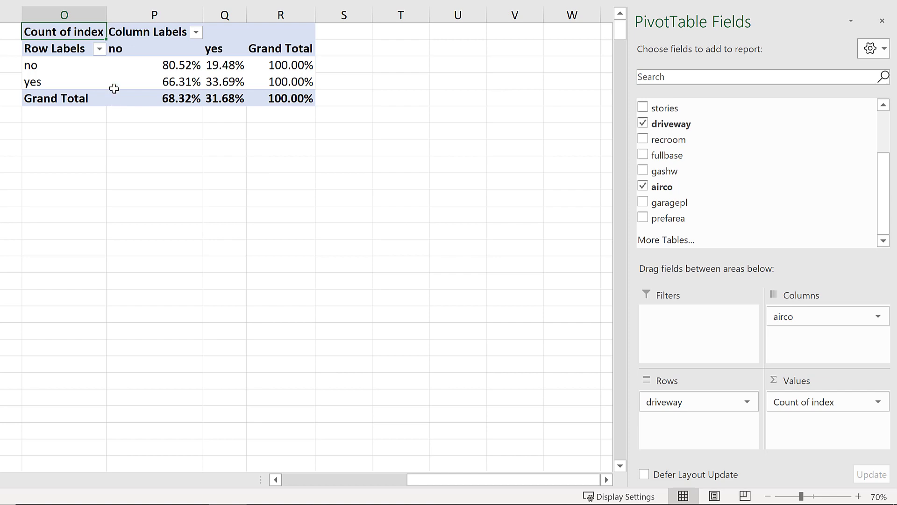
right_click(64, 32)
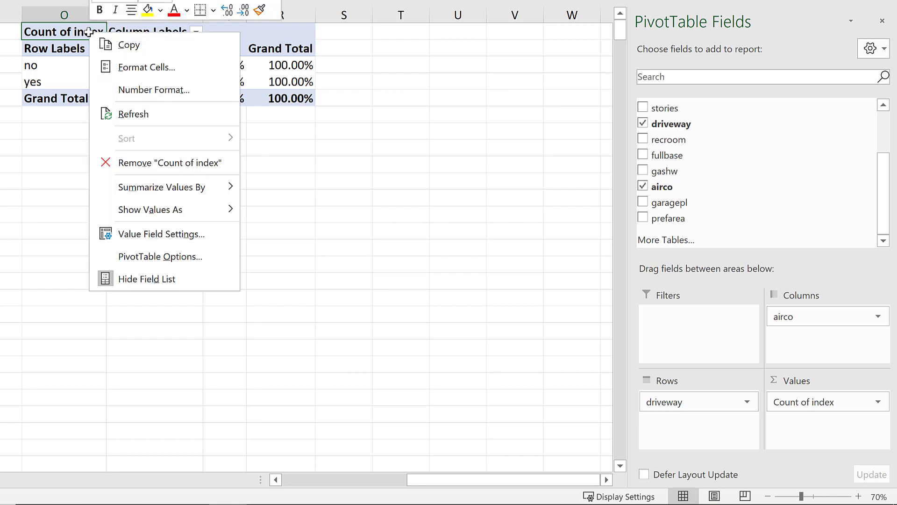
click(150, 209)
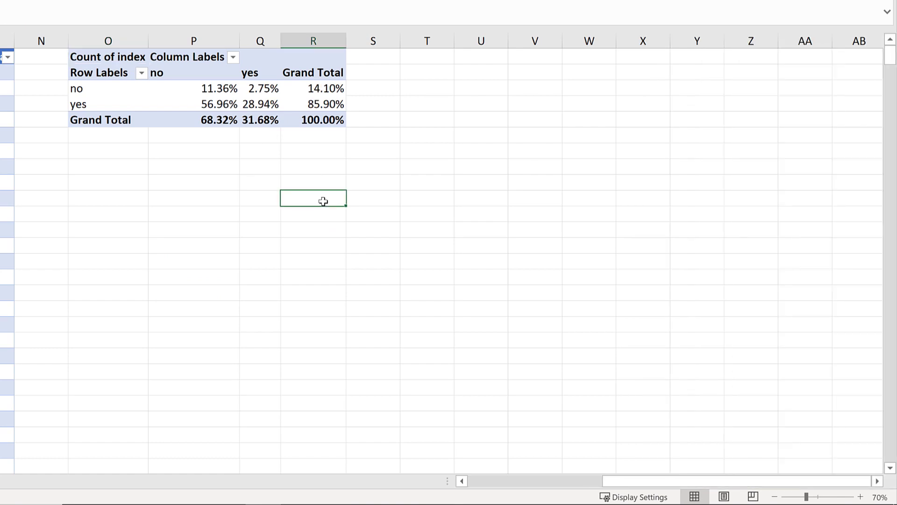
scroll(up, 3)
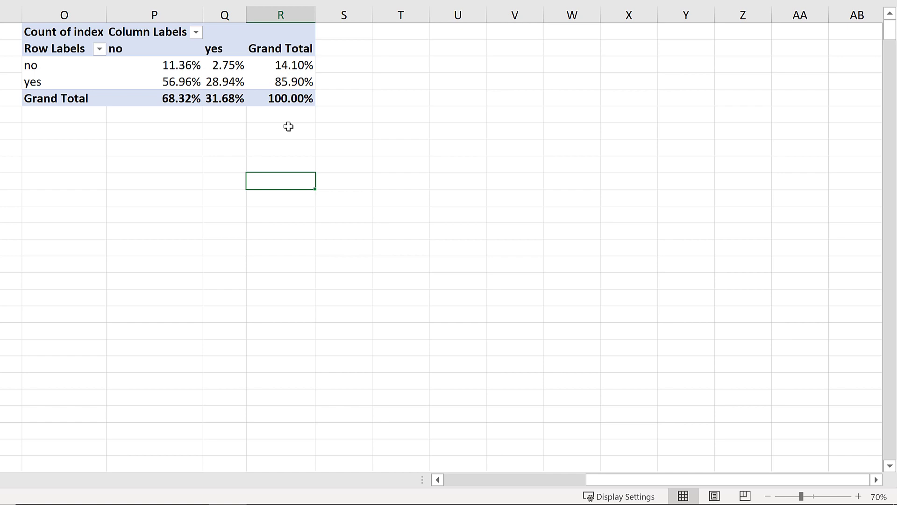
mouse_move(230, 68)
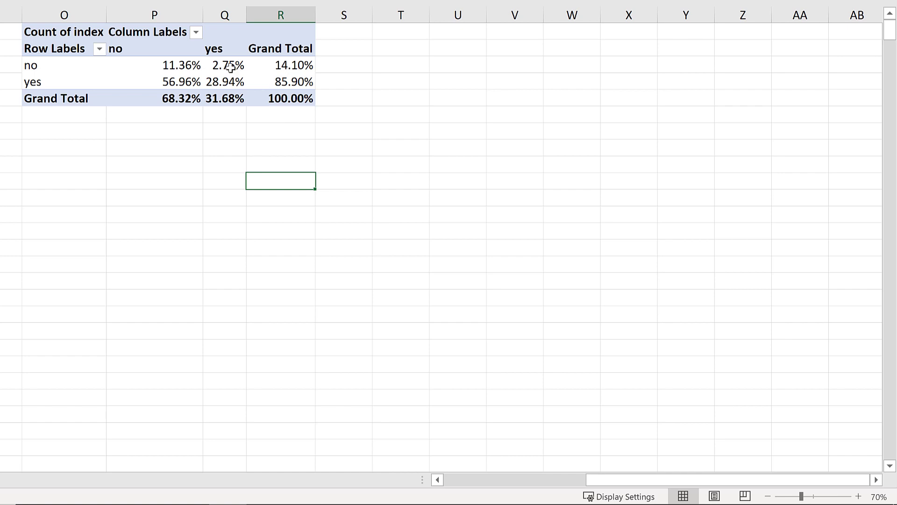
click(225, 64)
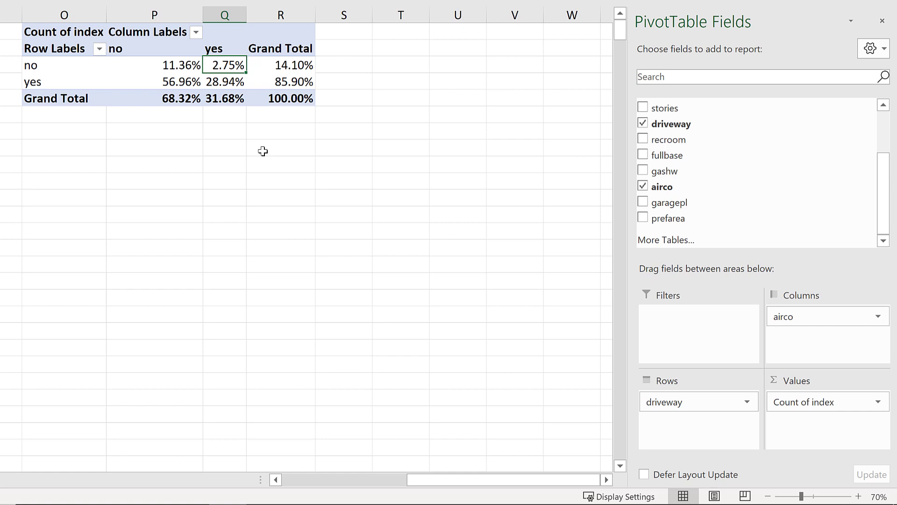
mouse_move(214, 70)
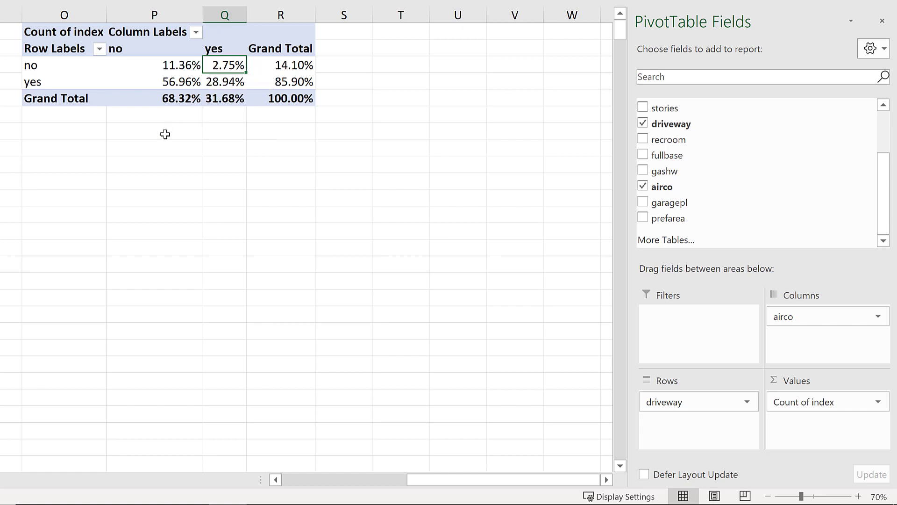
mouse_move(378, 198)
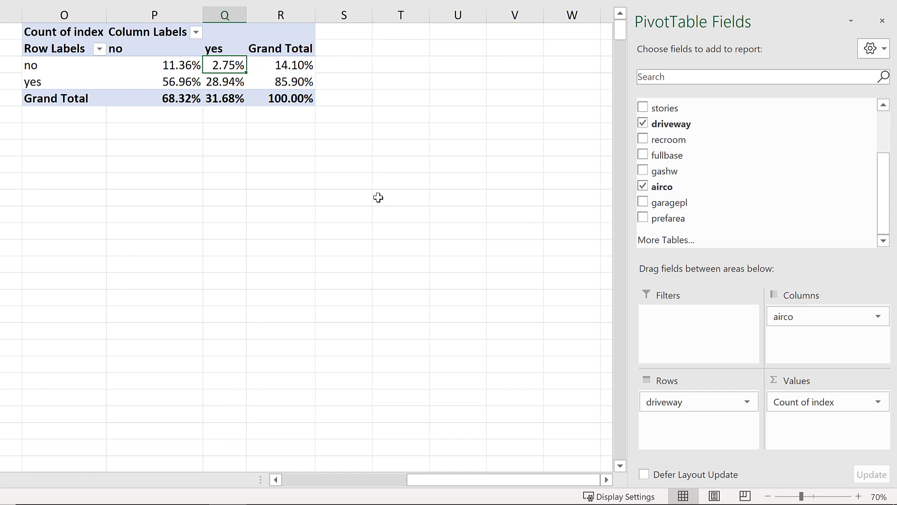
mouse_move(663, 172)
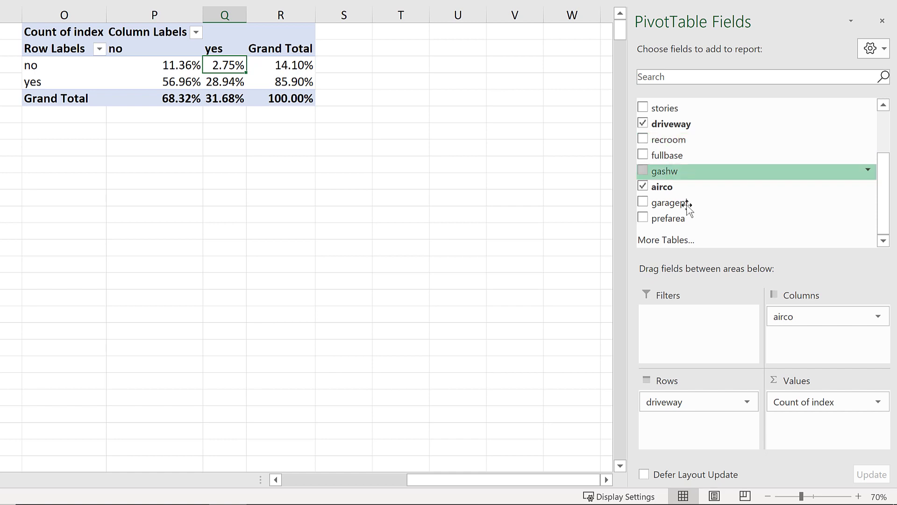
Summarize the second index field as a Count and rename its header to frequency.
scroll(up, 3)
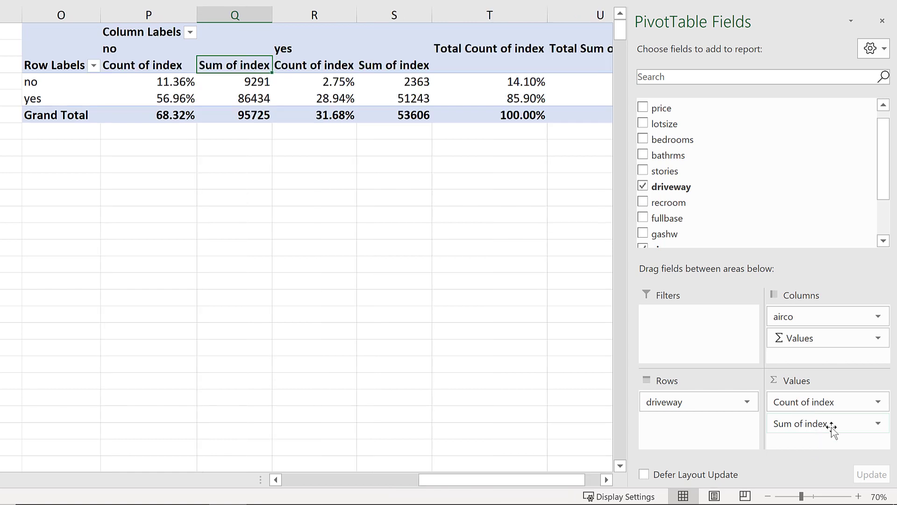
click(823, 423)
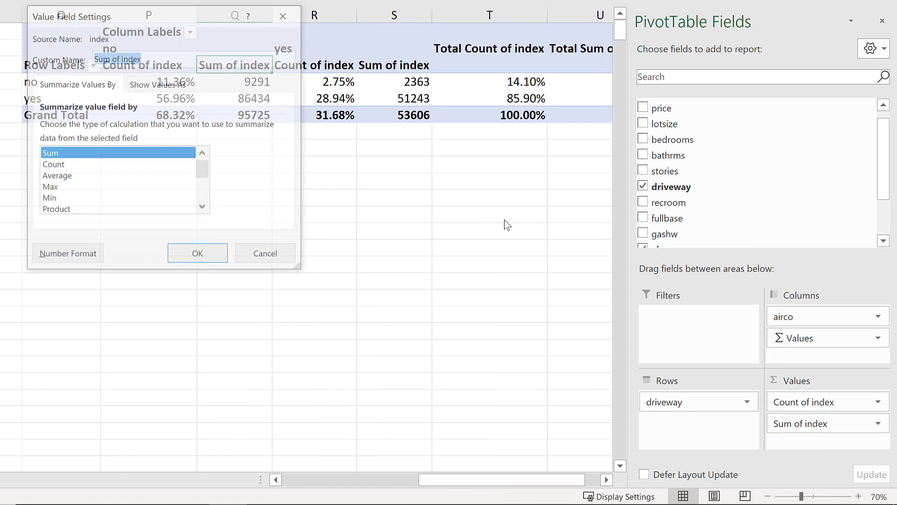
click(197, 254)
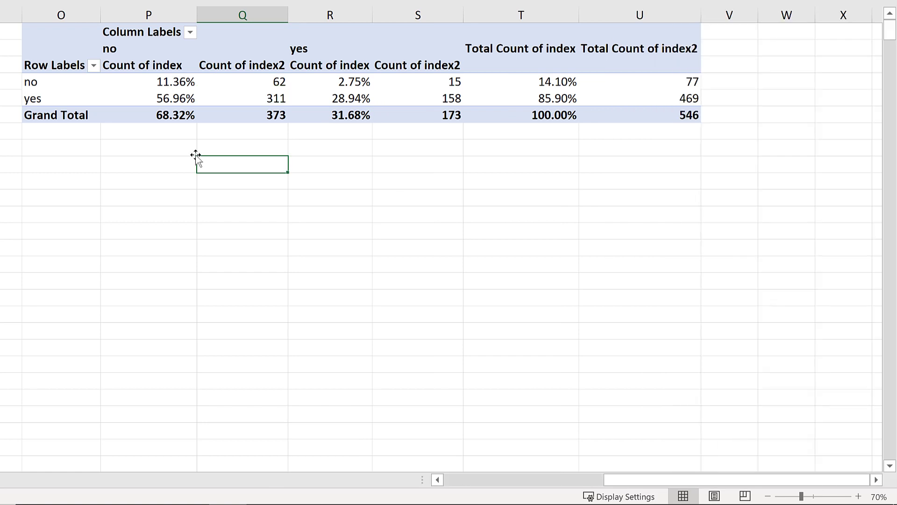
mouse_move(169, 95)
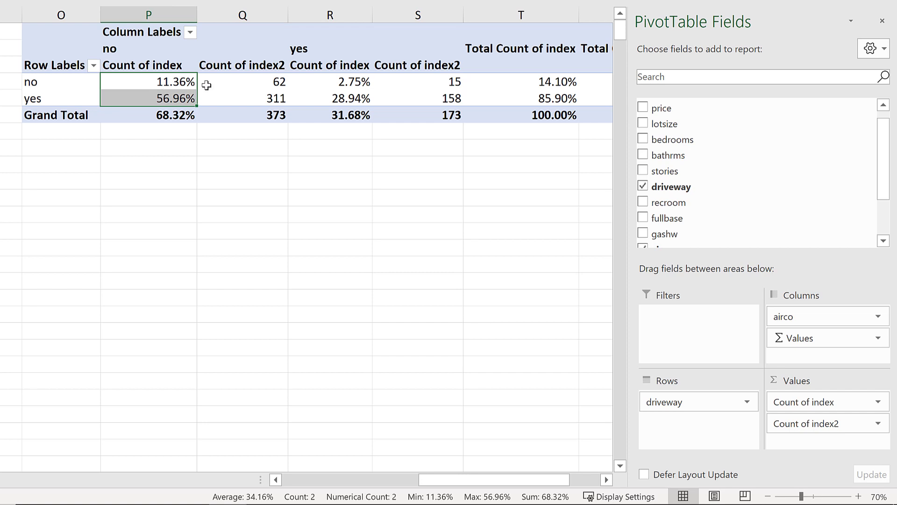
click(149, 65)
text(proportion)
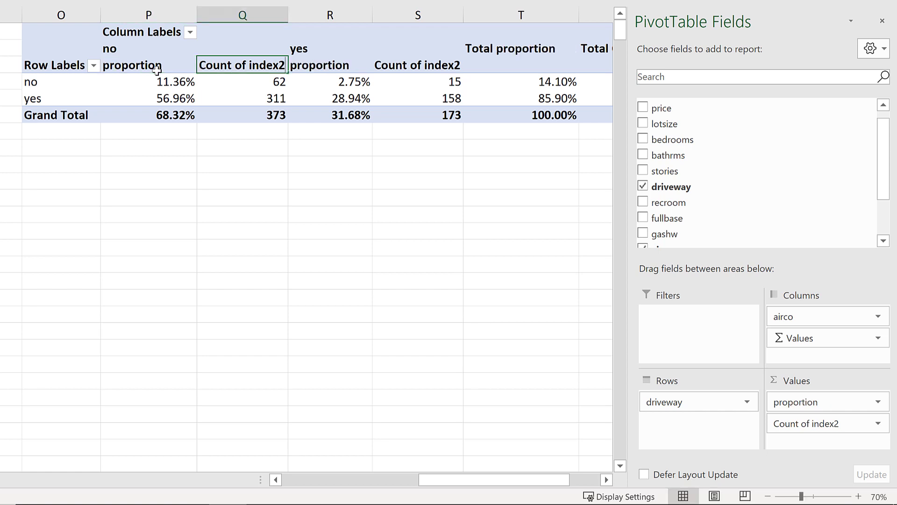
text(frequency)
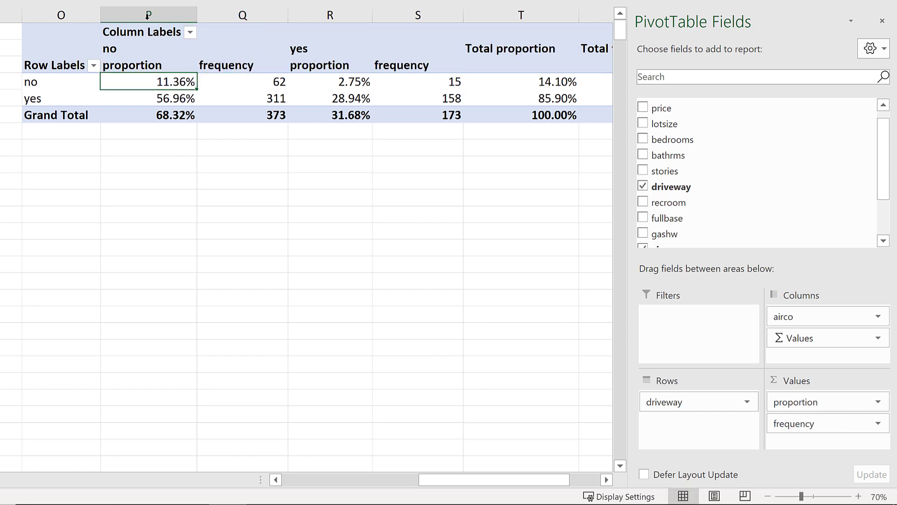
Narrow columns O:U together so the proportion/frequency table sits compactly beside the data.
click(61, 14)
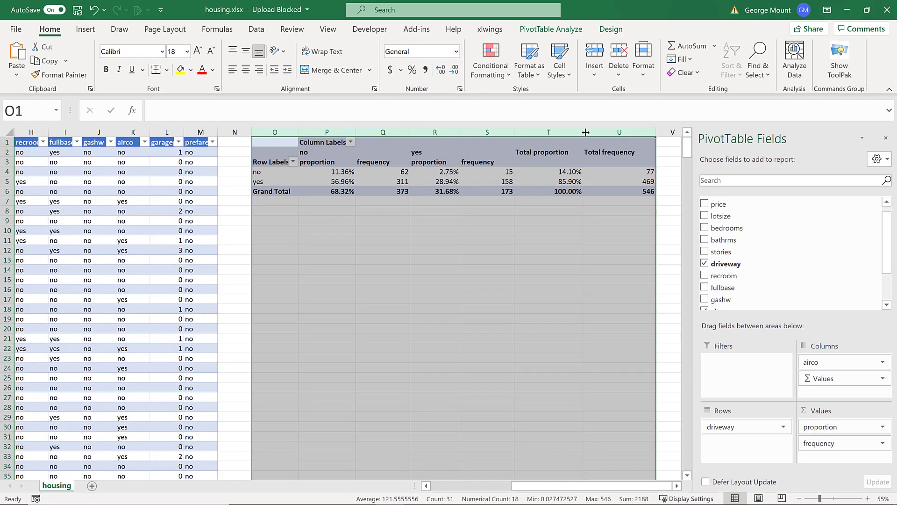
drag(585, 131, 537, 132)
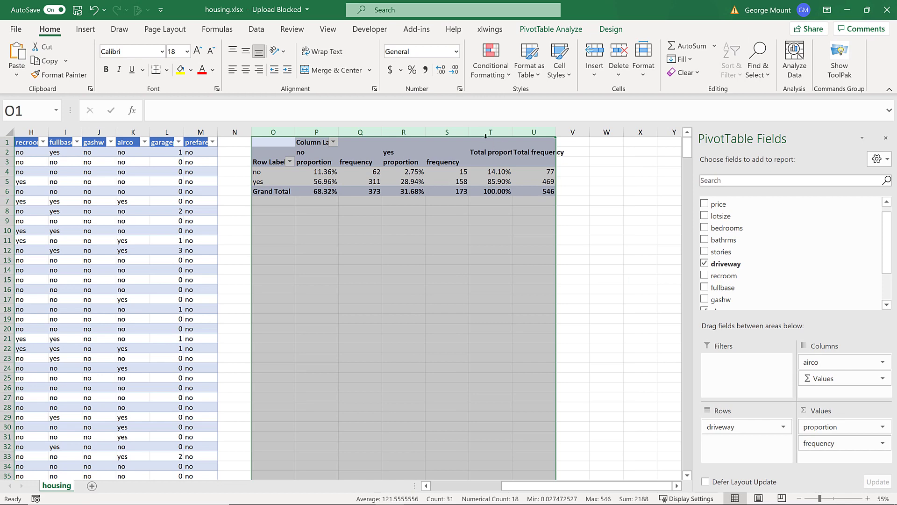
click(581, 146)
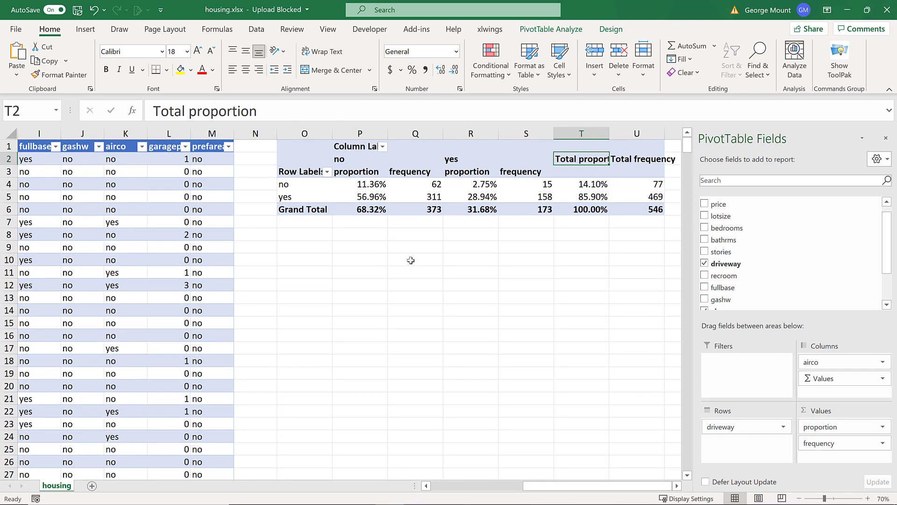
click(415, 259)
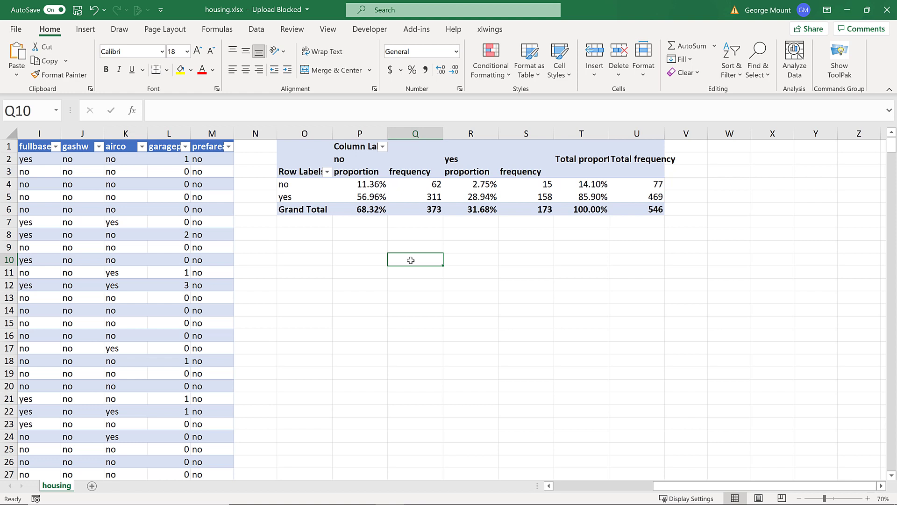
mouse_move(410, 260)
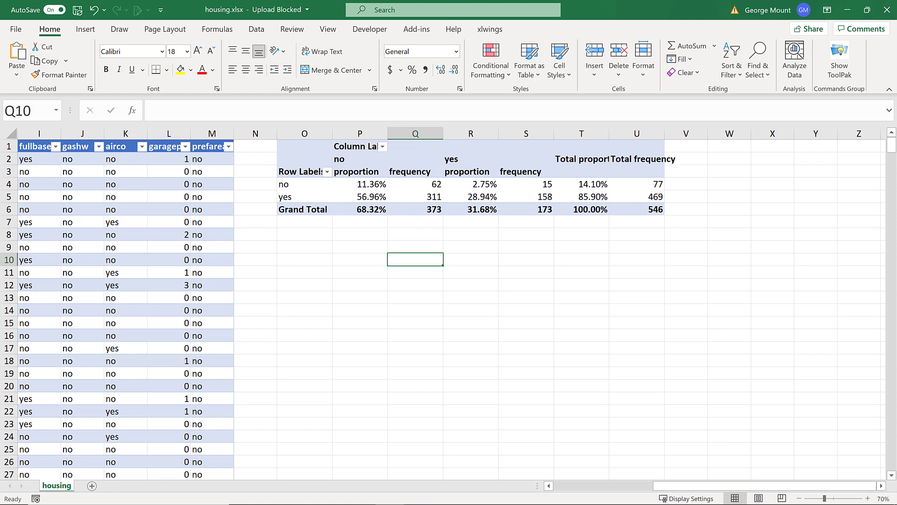